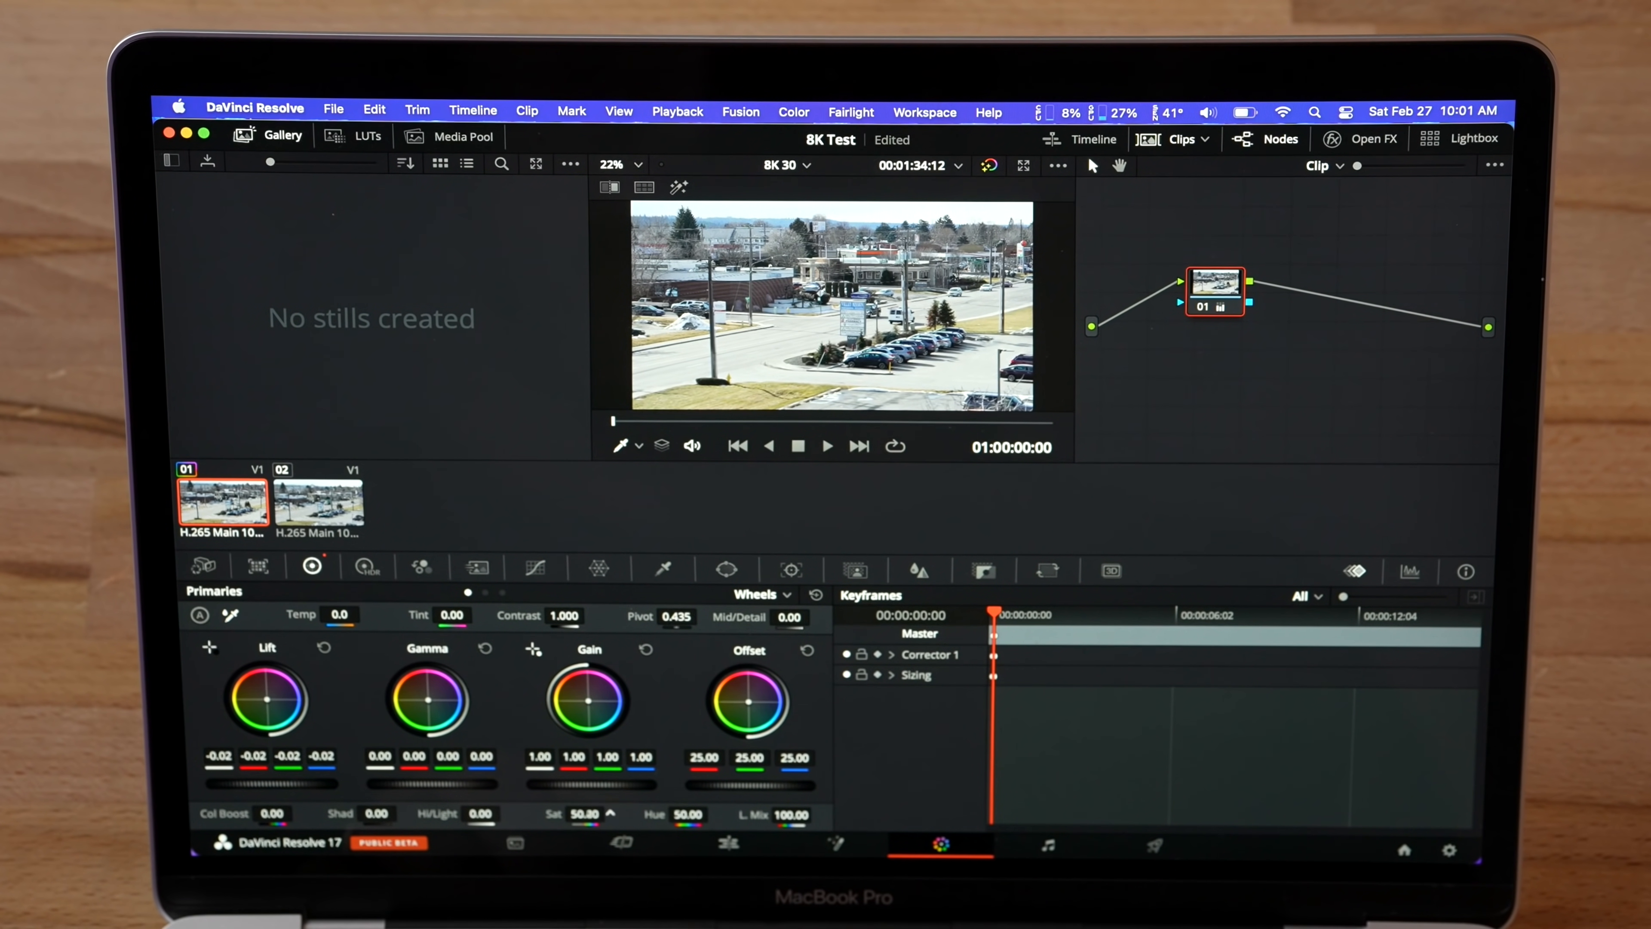
Enable Stabilization on the 4K Stab drone clip from the Video Inspector.
left_click_drag(590, 815, 611, 815)
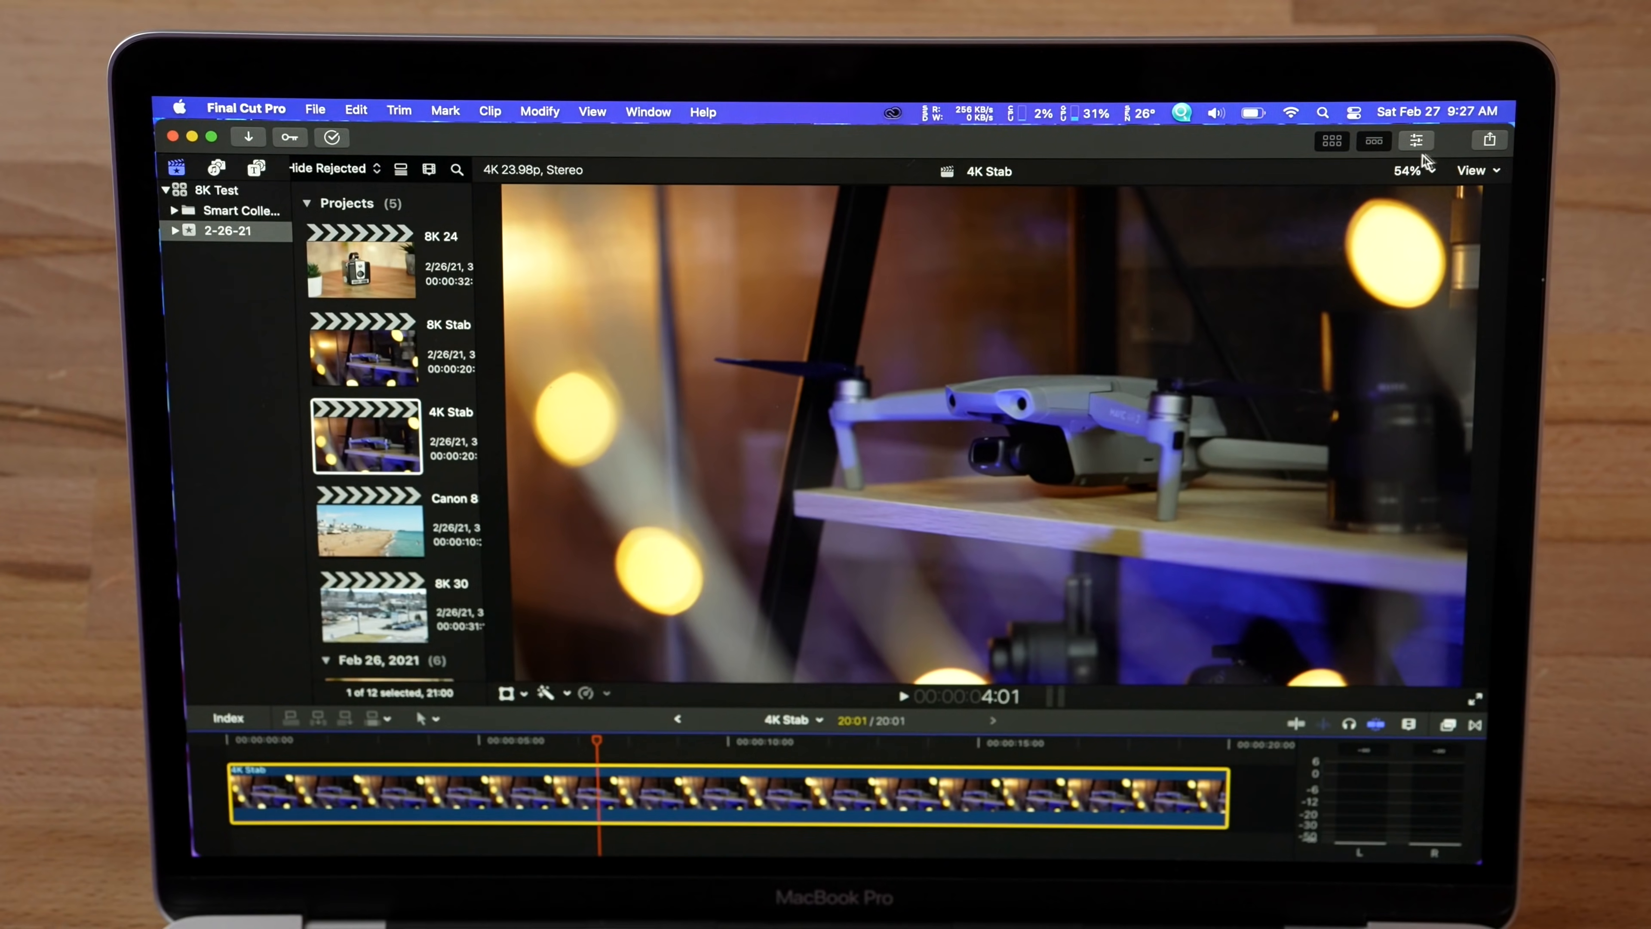
left_click(1416, 140)
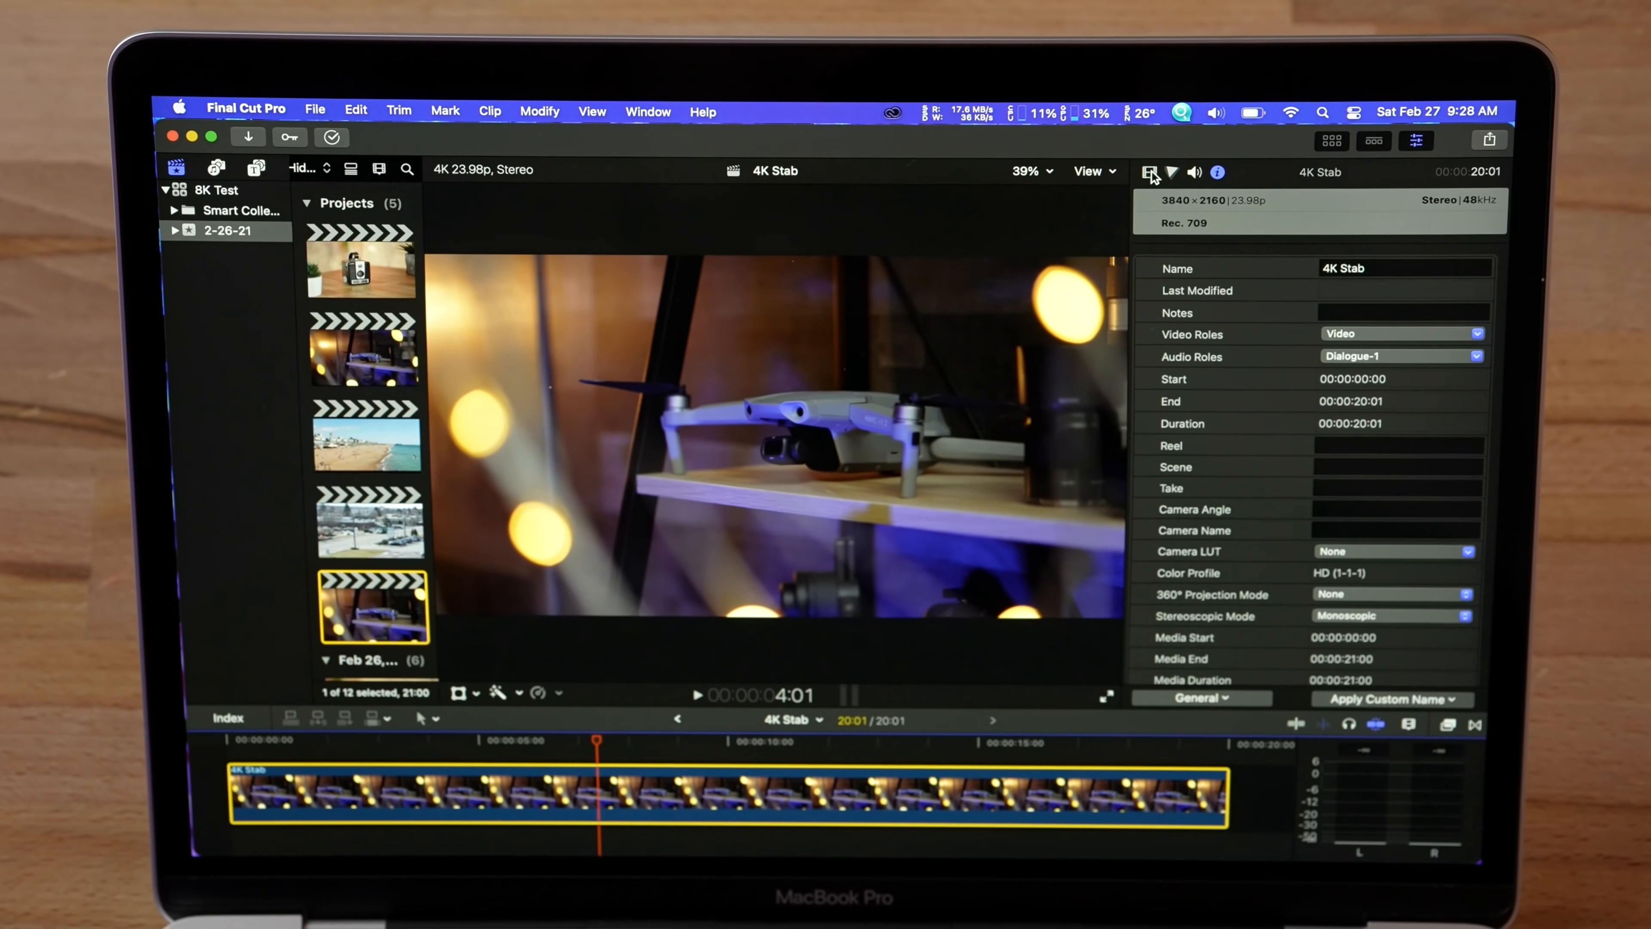
left_click(1149, 172)
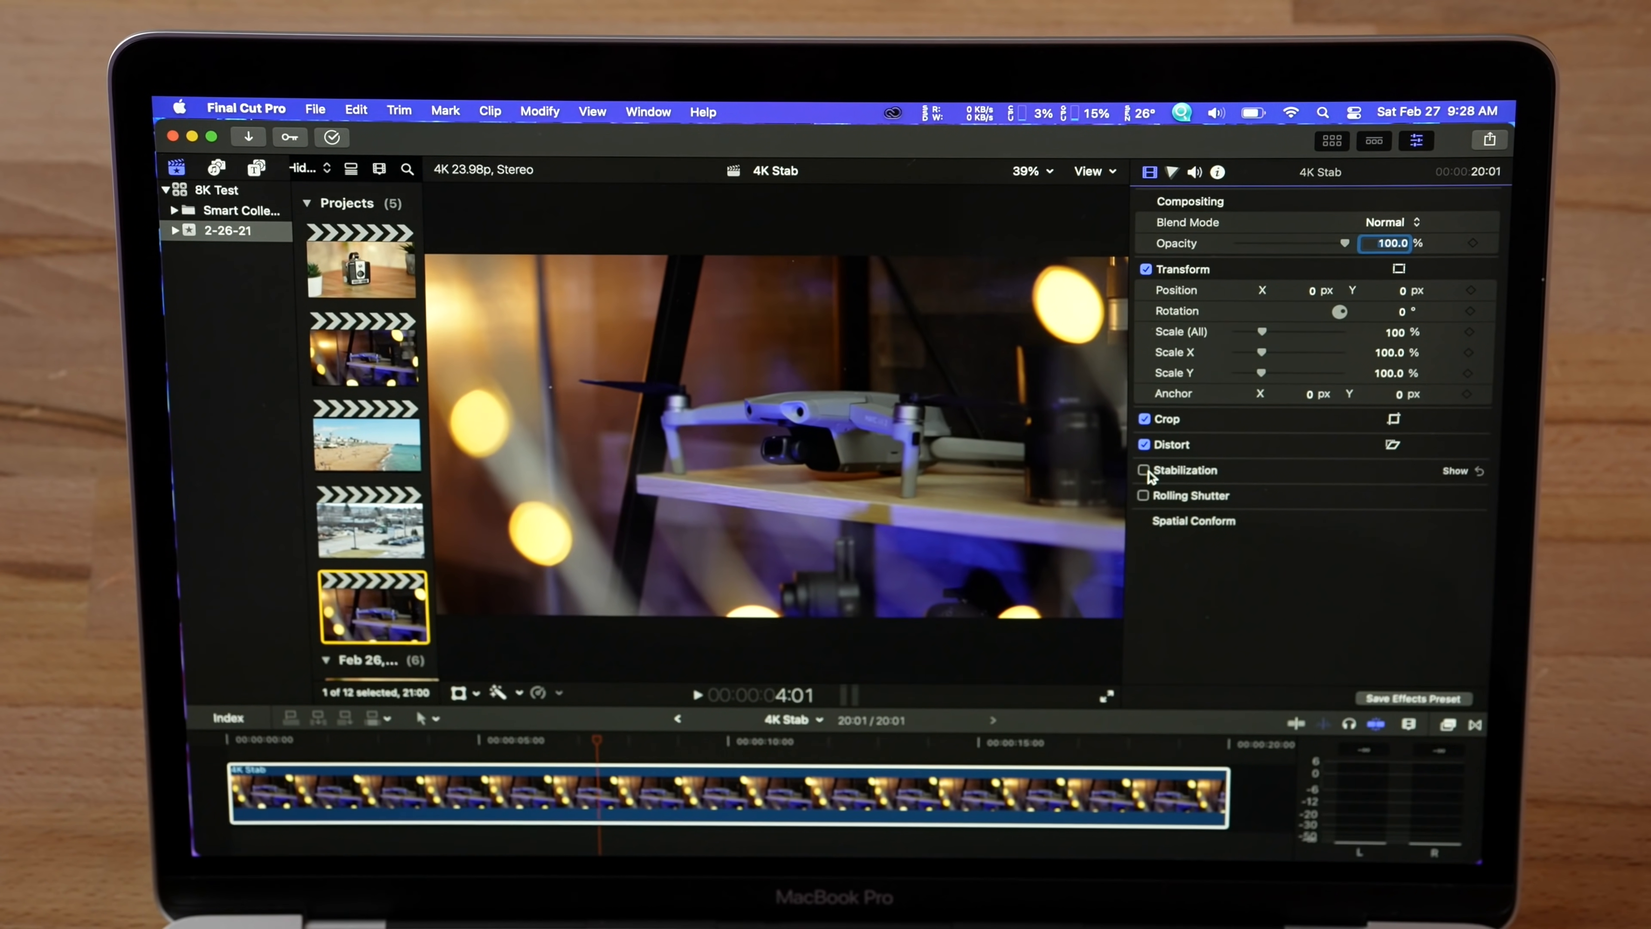
left_click(1144, 470)
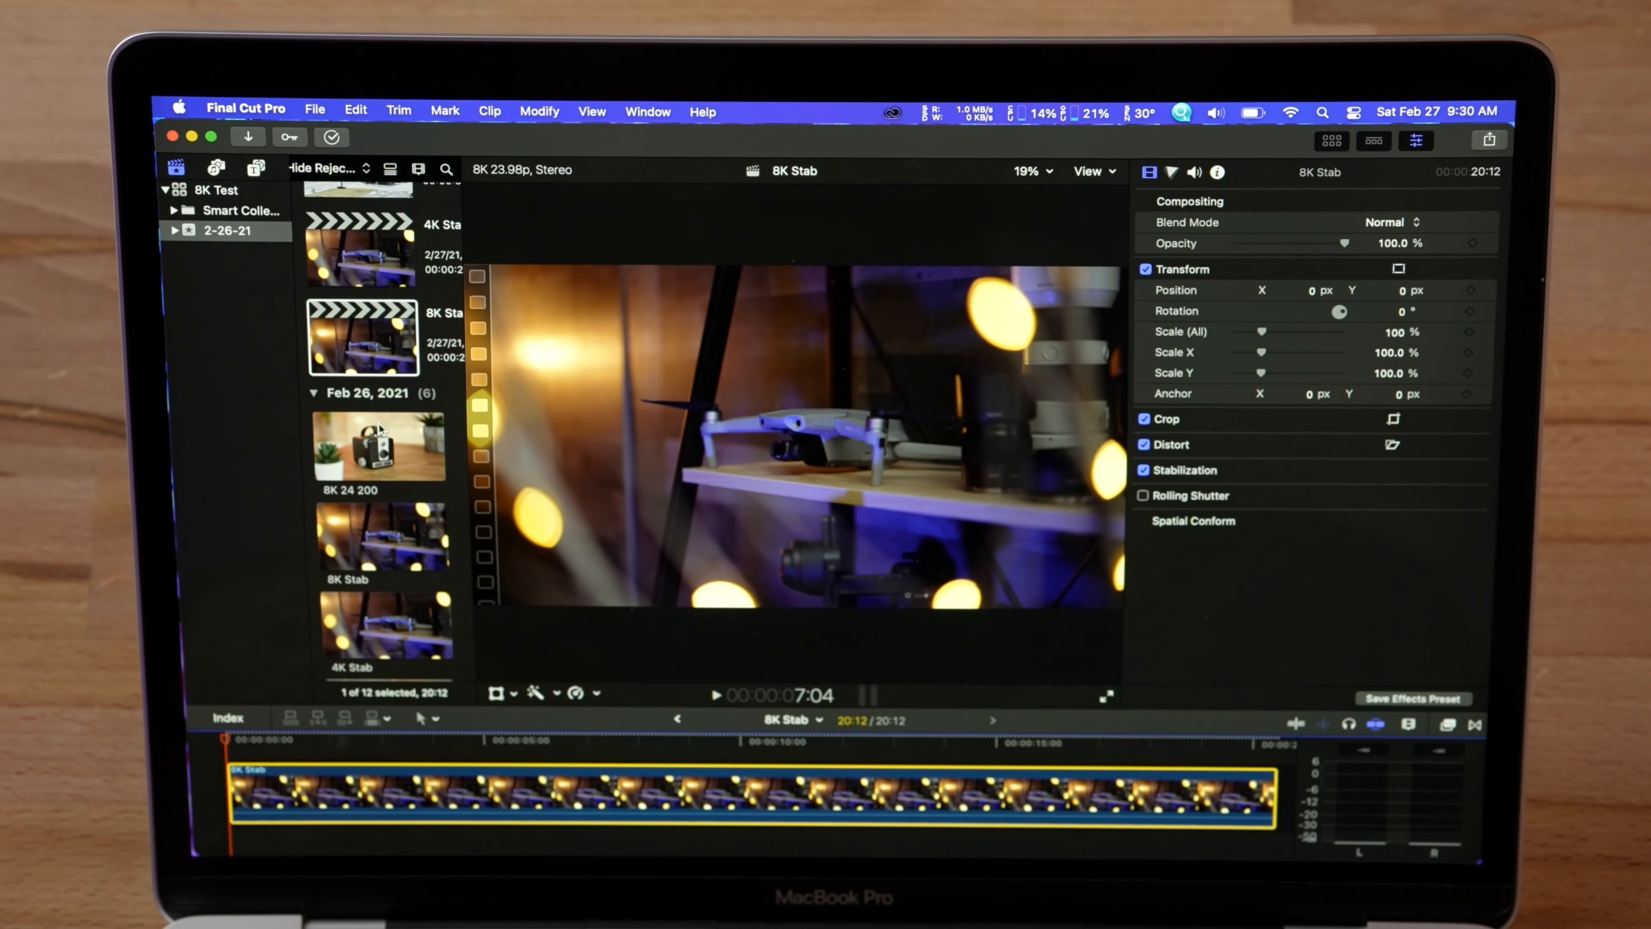
left_click(380, 445)
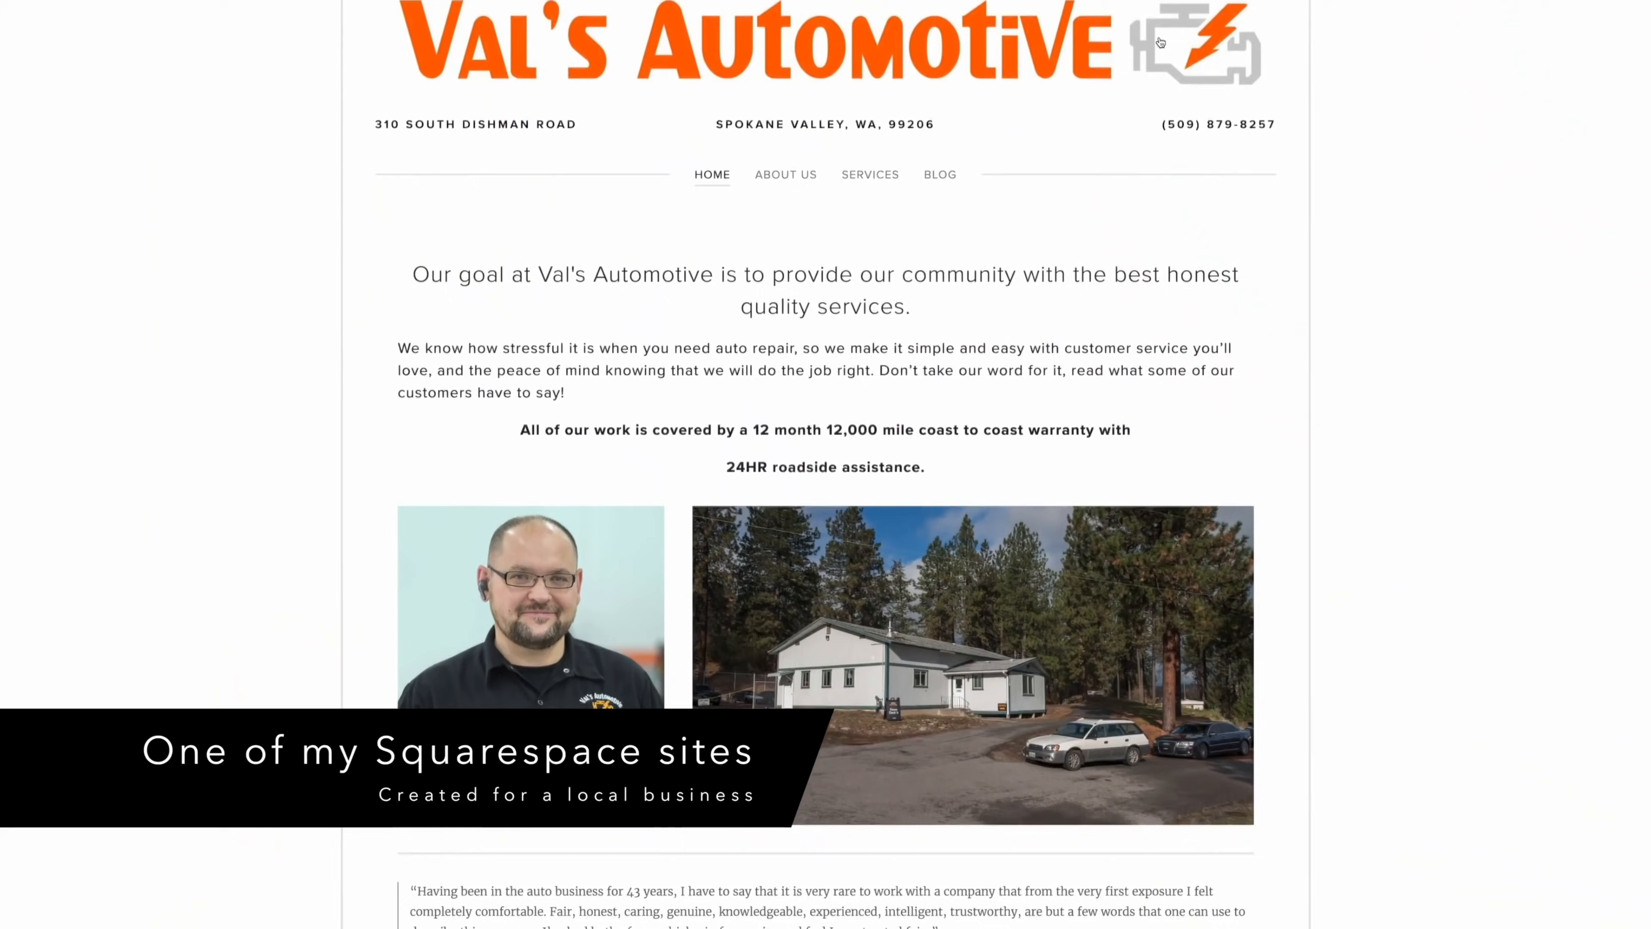
Bring up the Squarespace site's SEO settings from the Marketing panel.
scroll("down", 3)
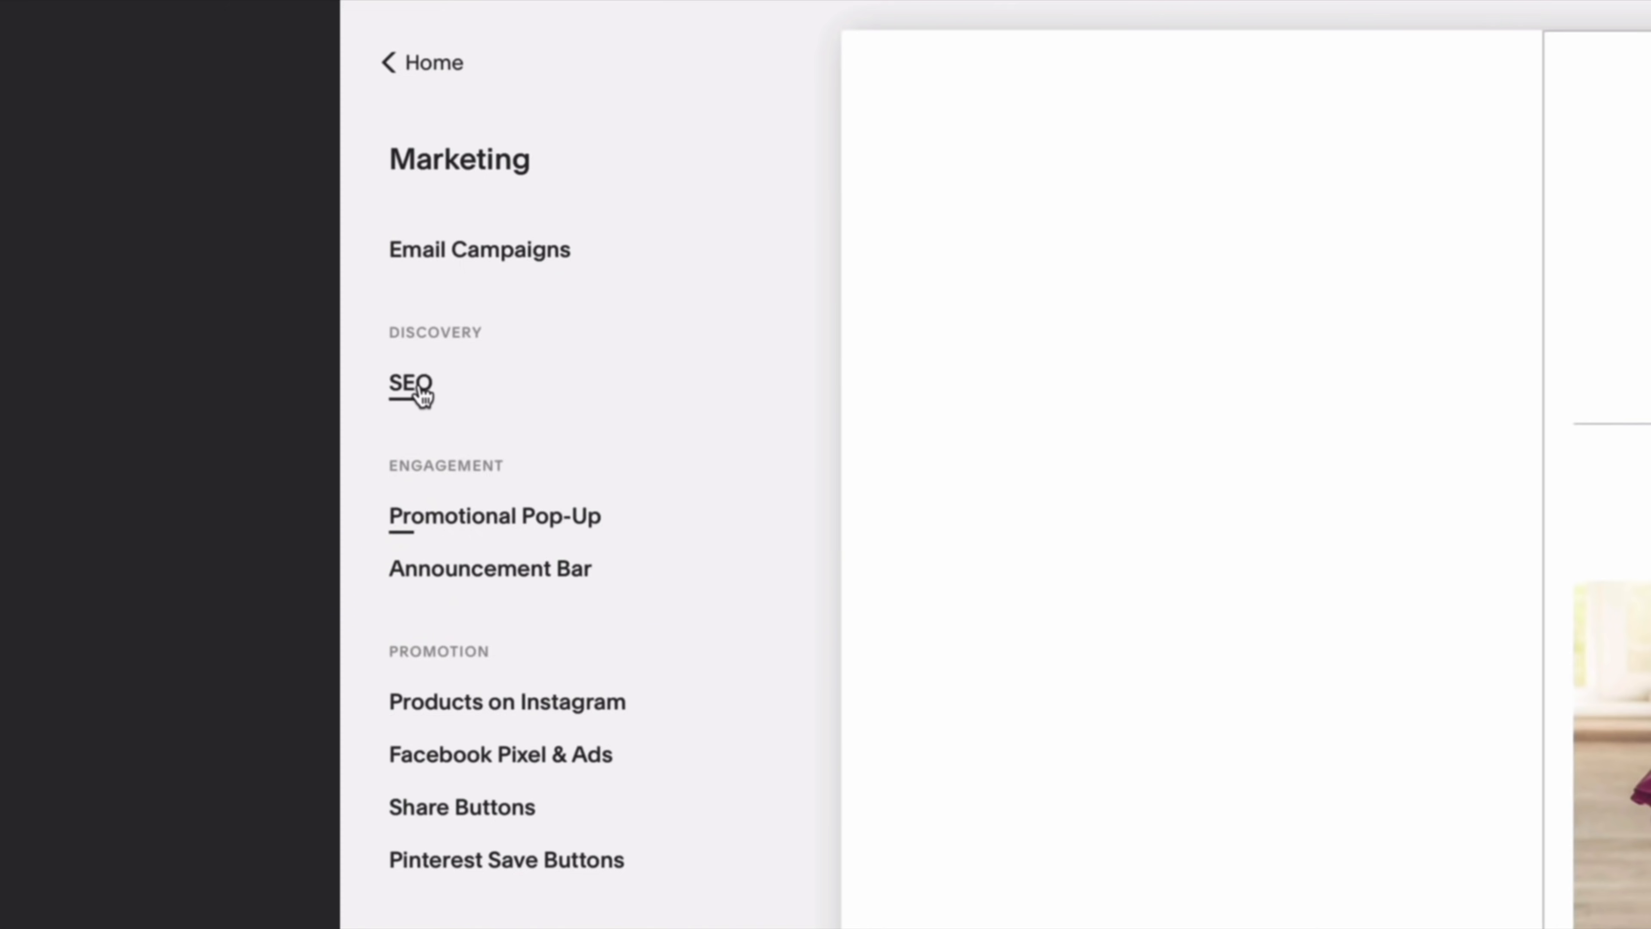
left_click(408, 382)
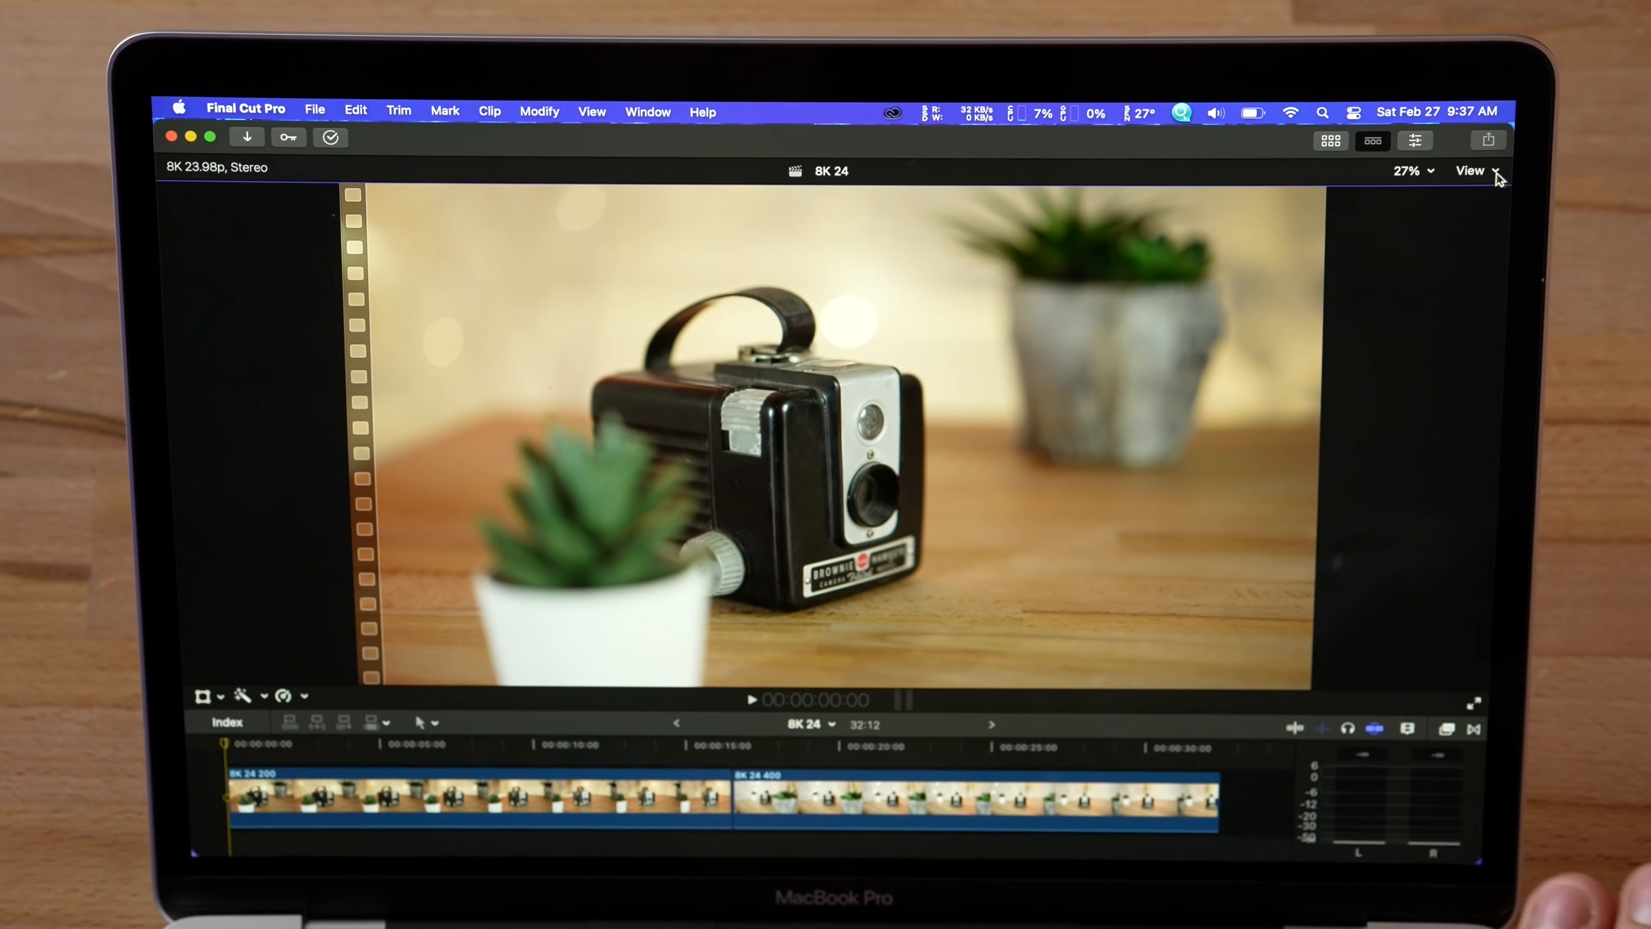
Adjust the viewer display options and select the first 8K 24 clip for grading.
left_click(1470, 169)
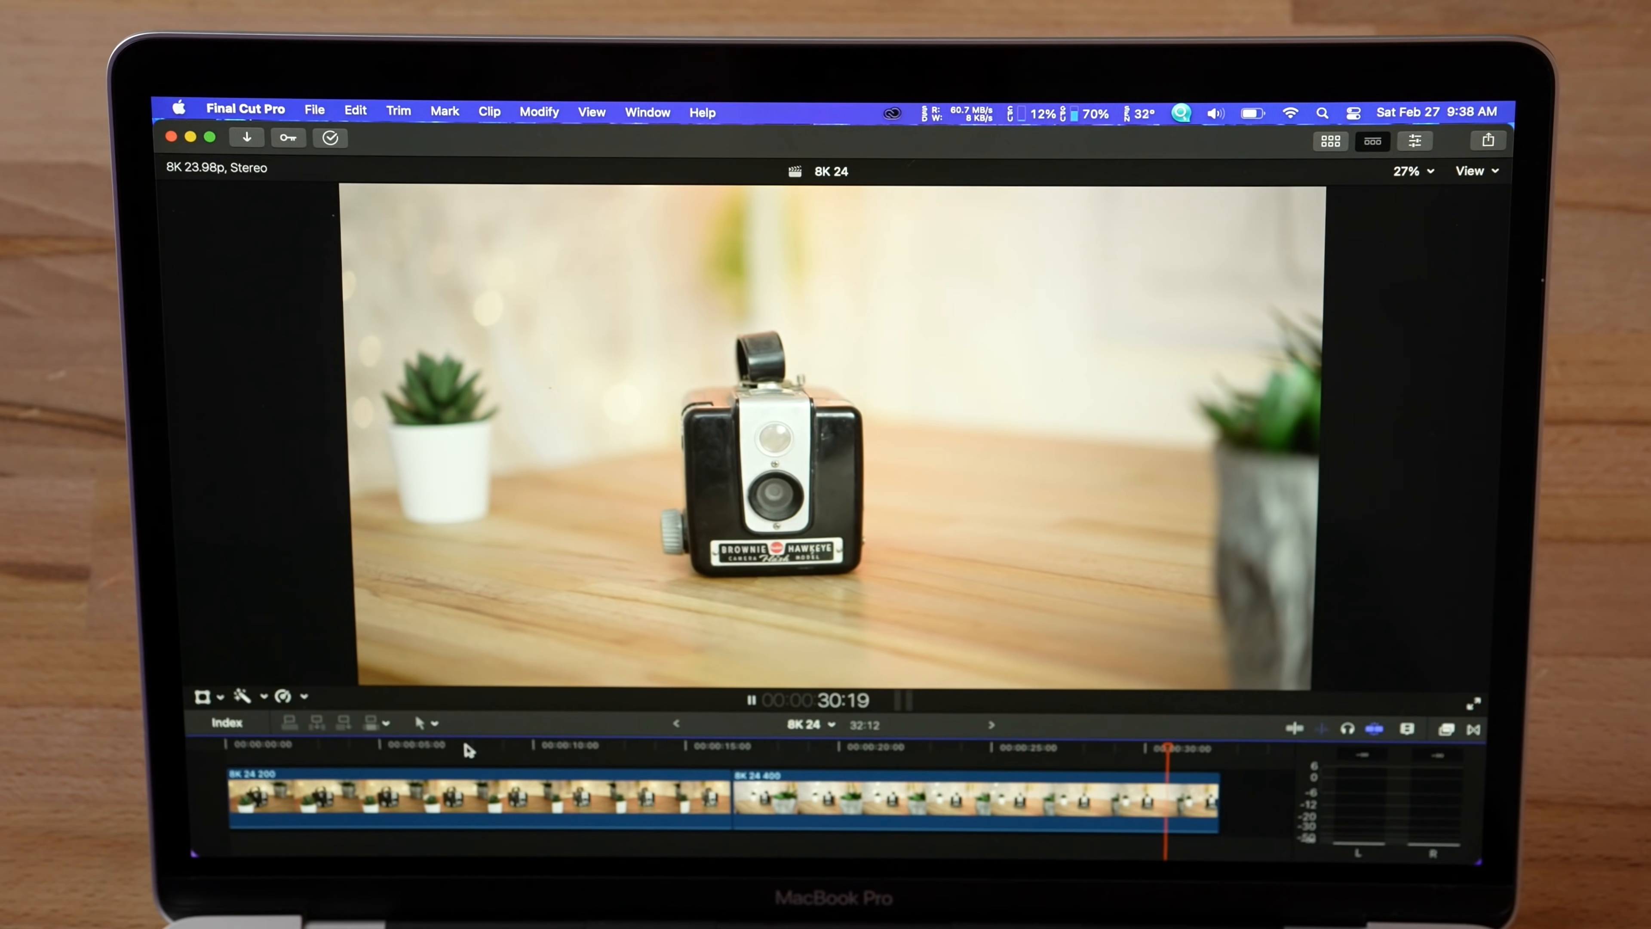
left_click(832, 754)
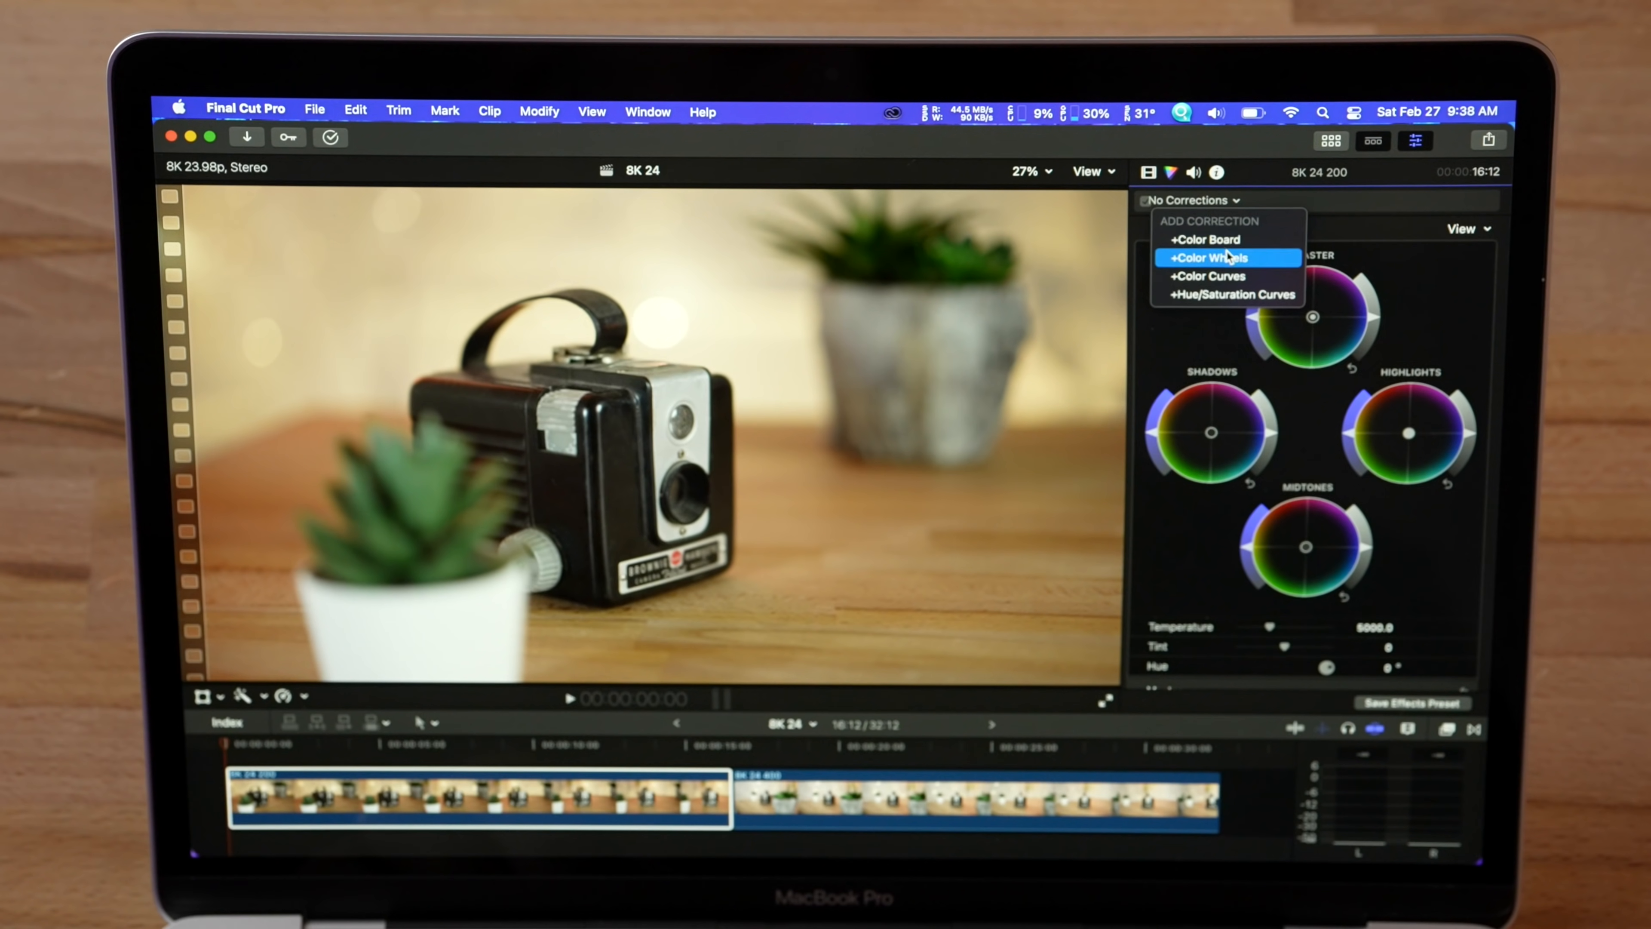
Add a Color Board correction and raise master saturation to 10% on the first 8K 24 clip.
left_click(1207, 239)
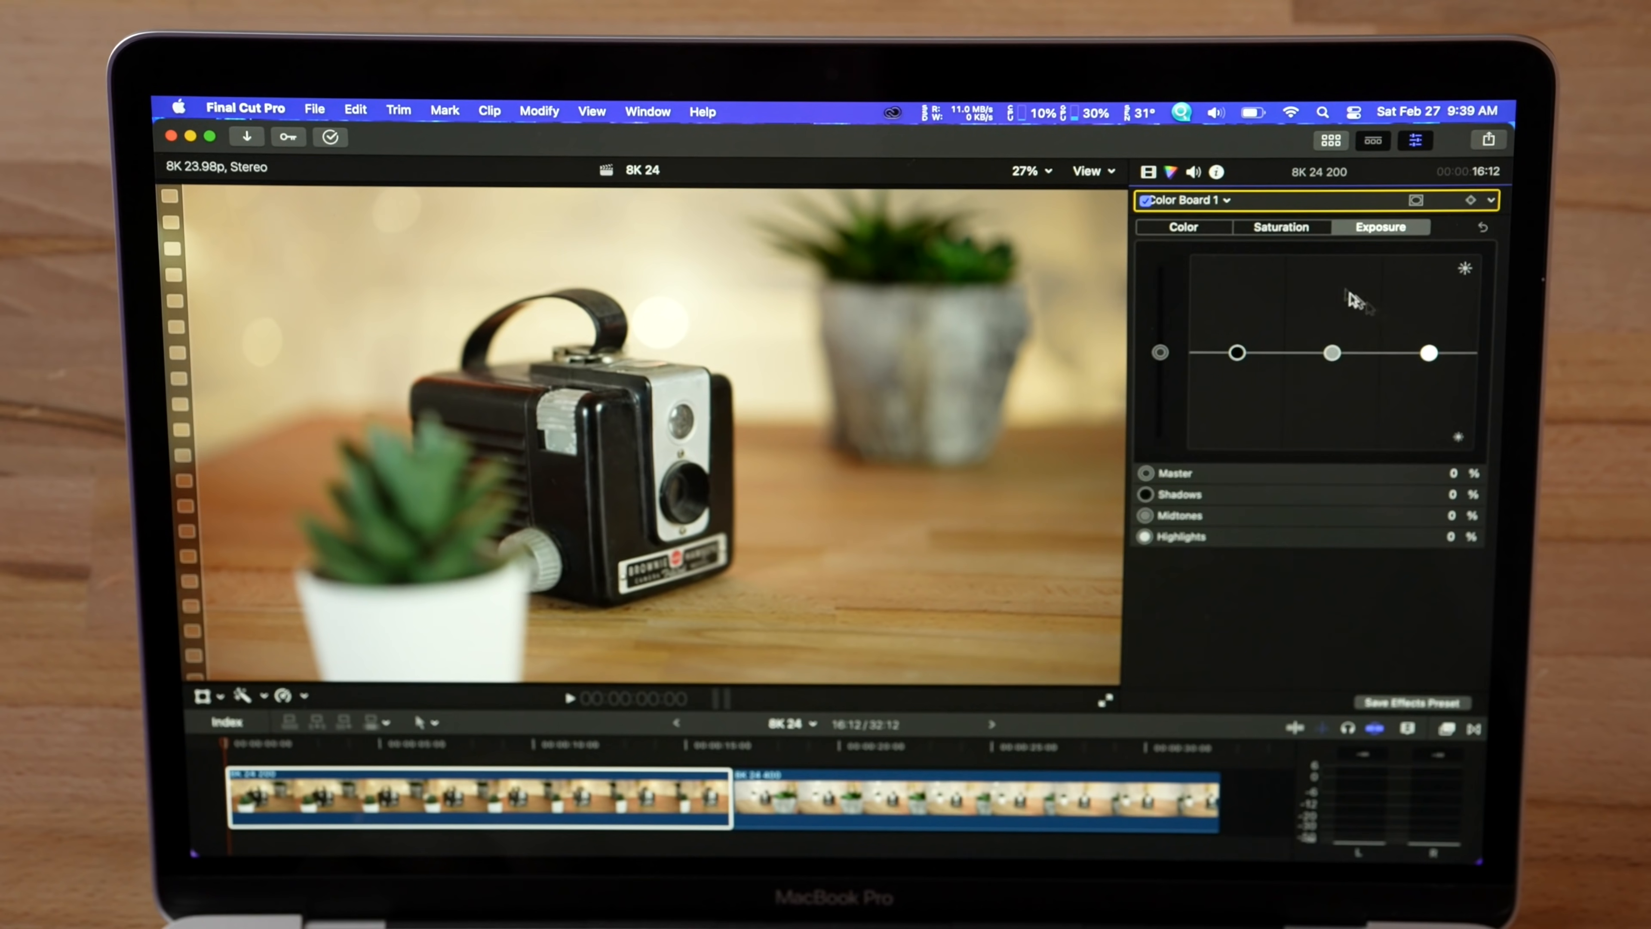
left_click_drag(1158, 351, 1158, 367)
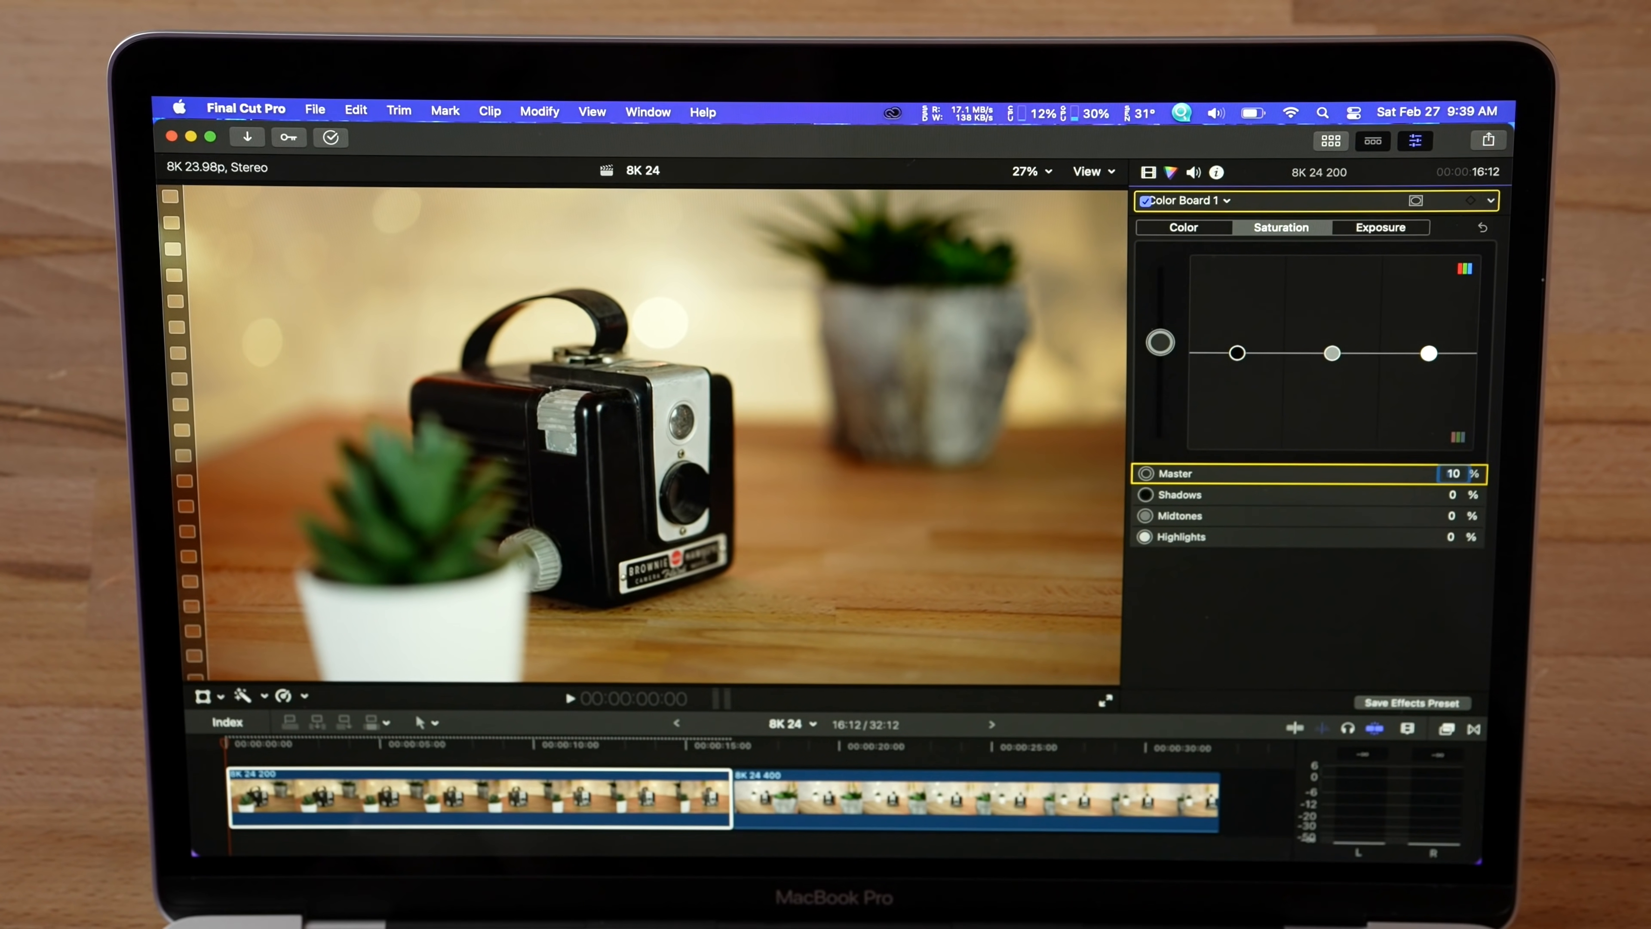
left_click(1148, 172)
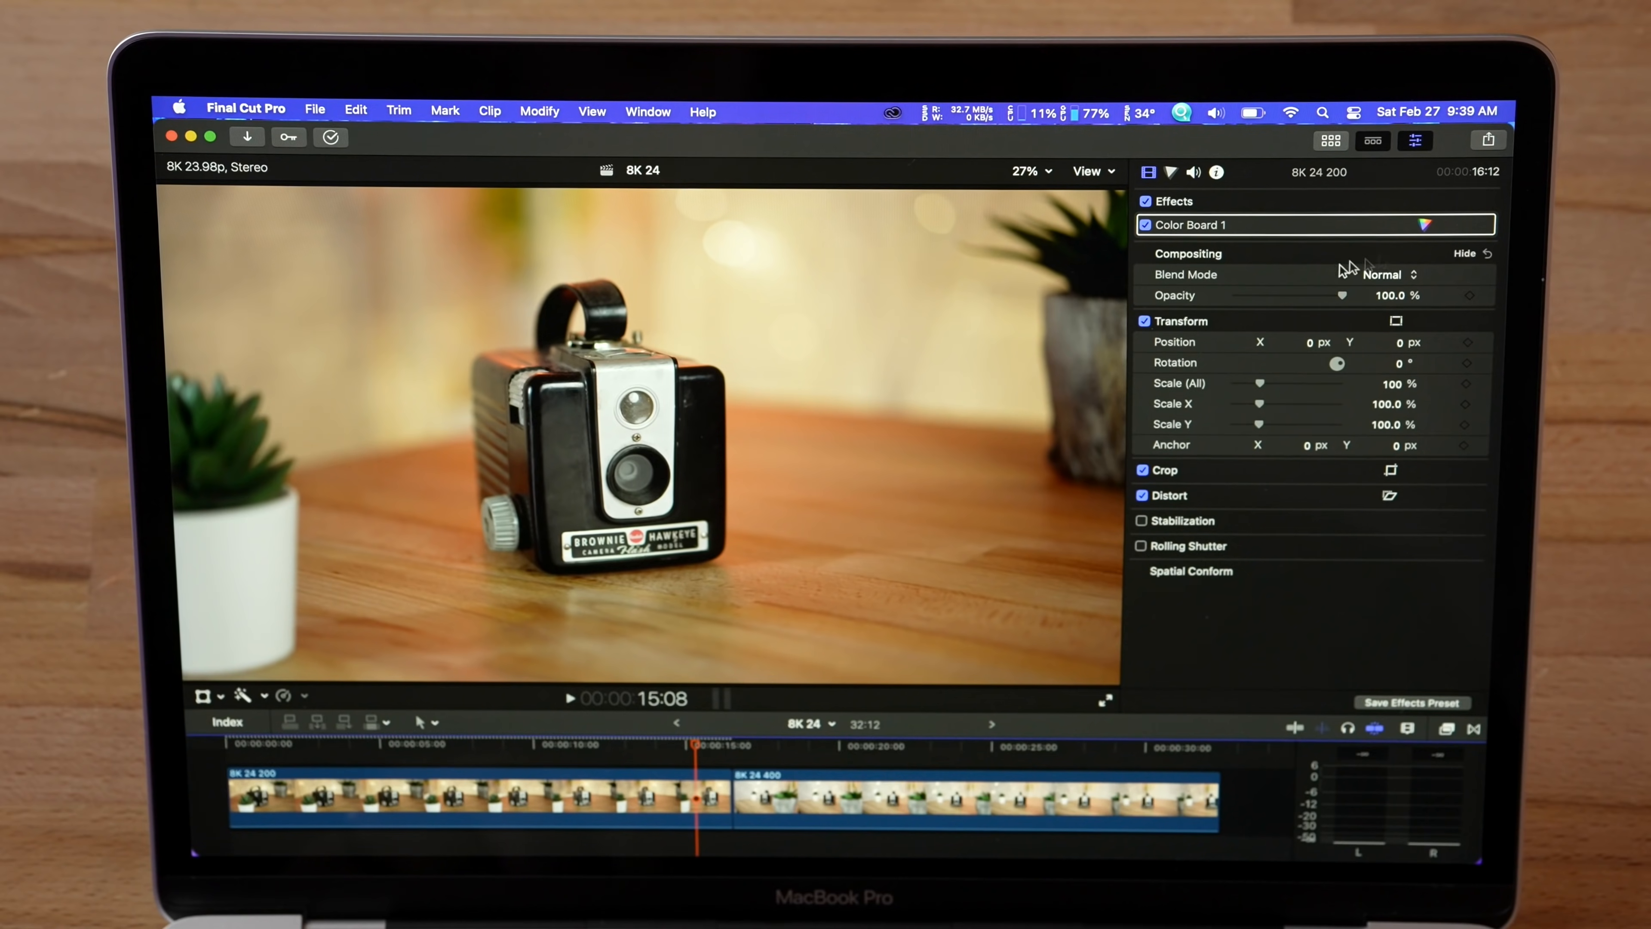
Resume playback of the 8K 24 timeline with the Color Board grade applied.
left_click(927, 797)
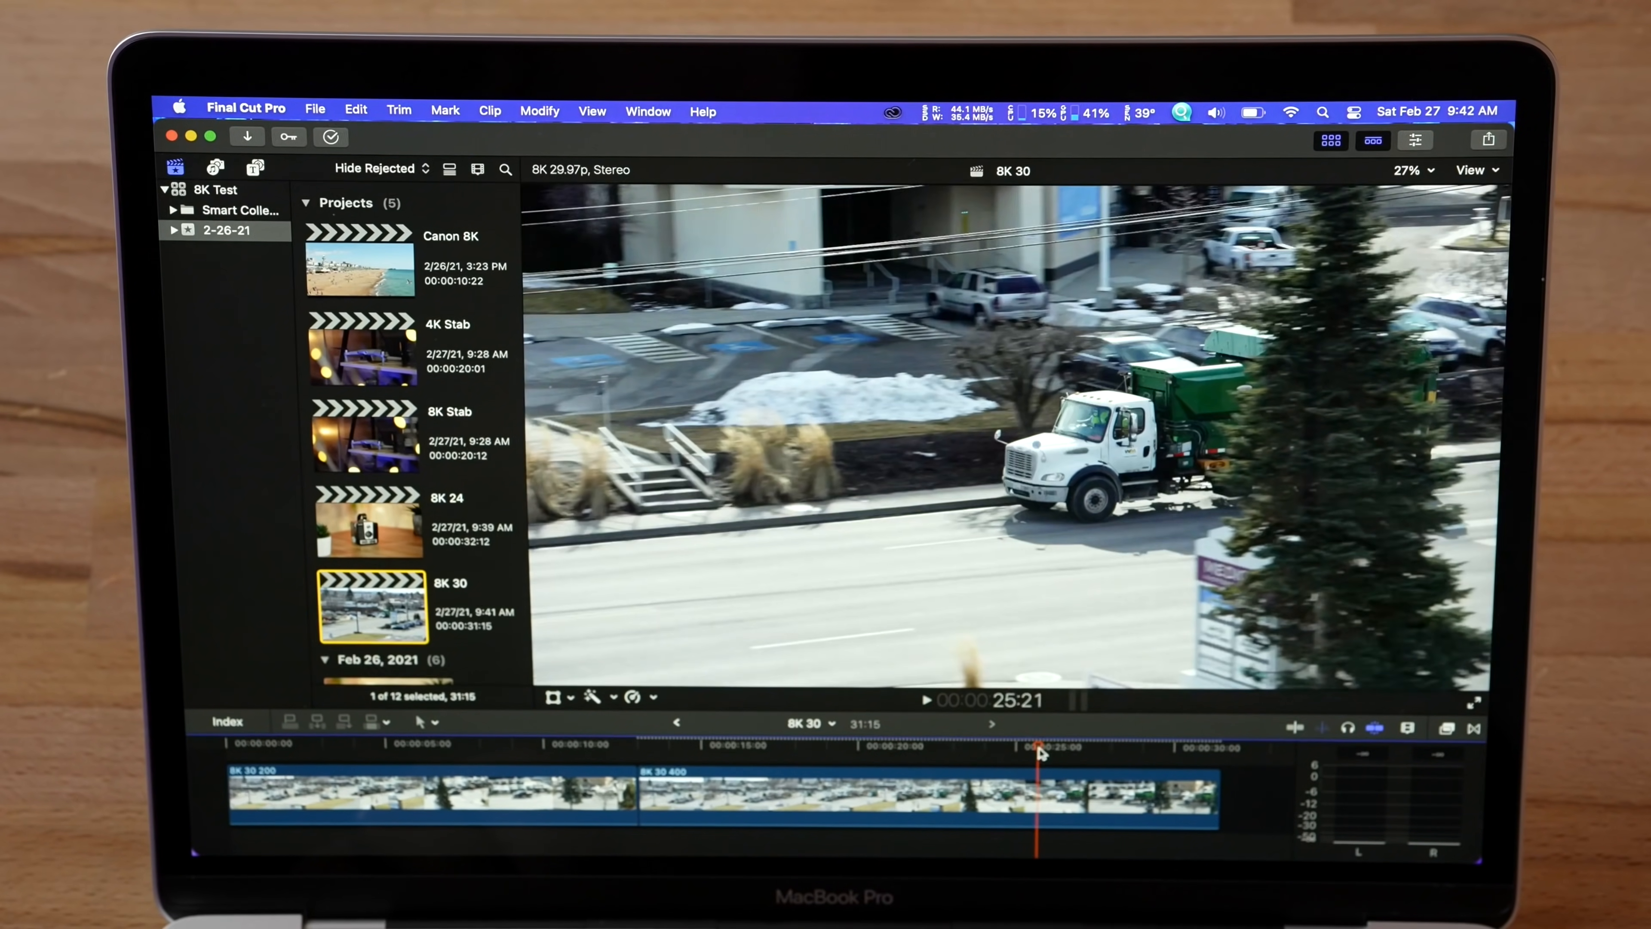
Reposition the playhead and play back the two 8K 30 street-scene clips.
left_click_drag(1037, 754, 995, 753)
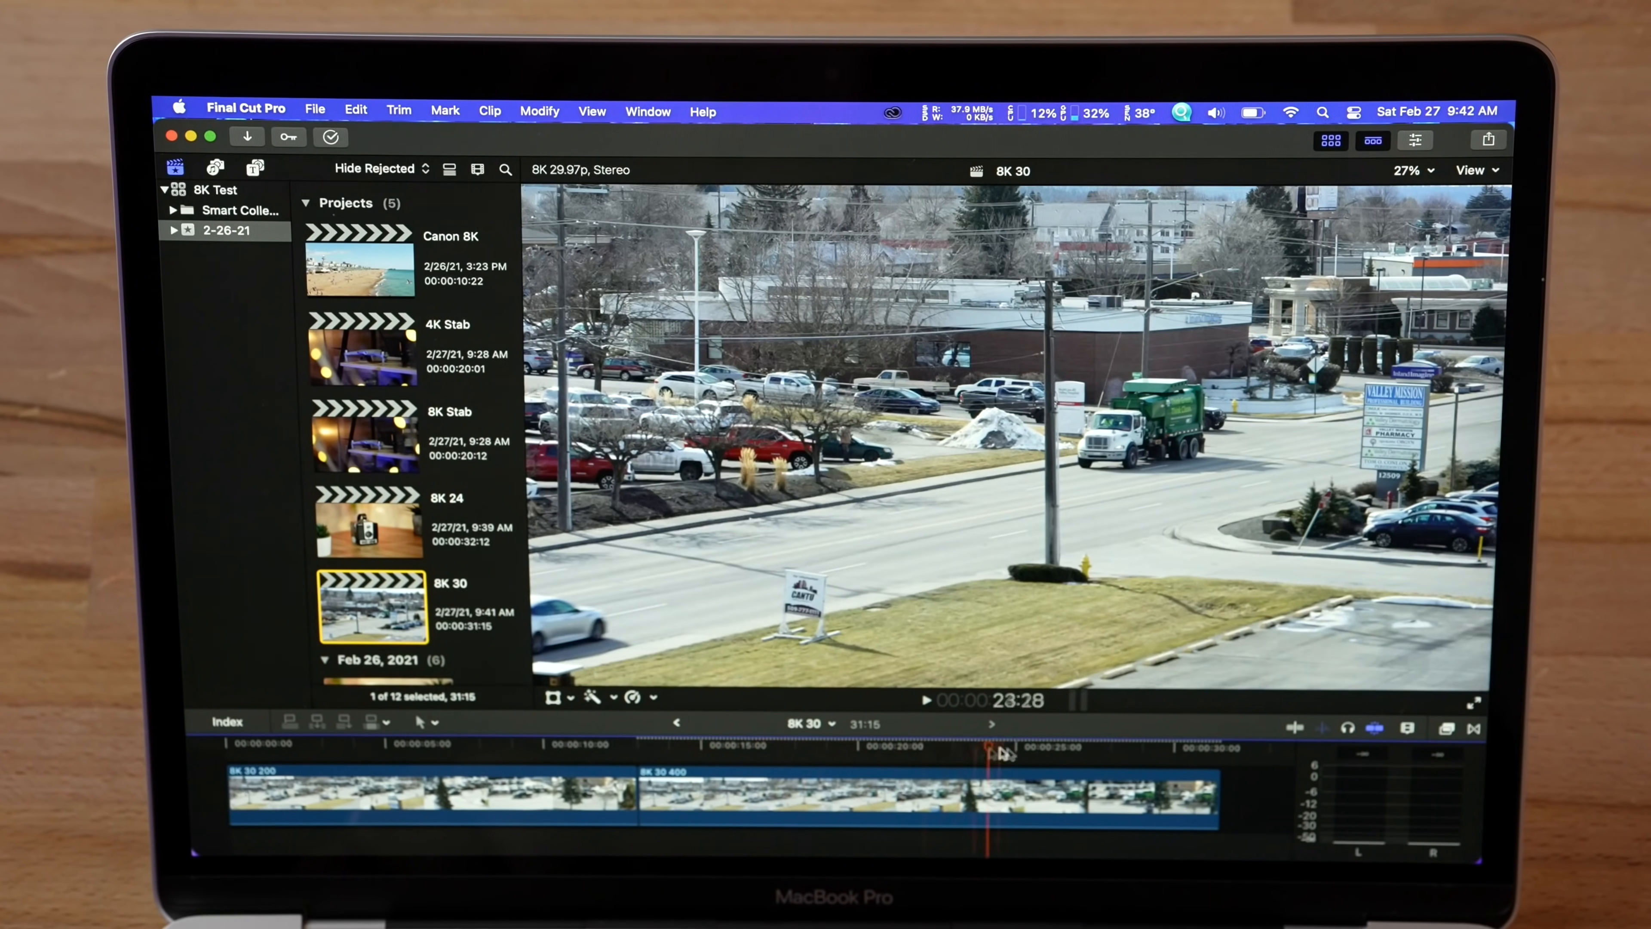
left_click(758, 772)
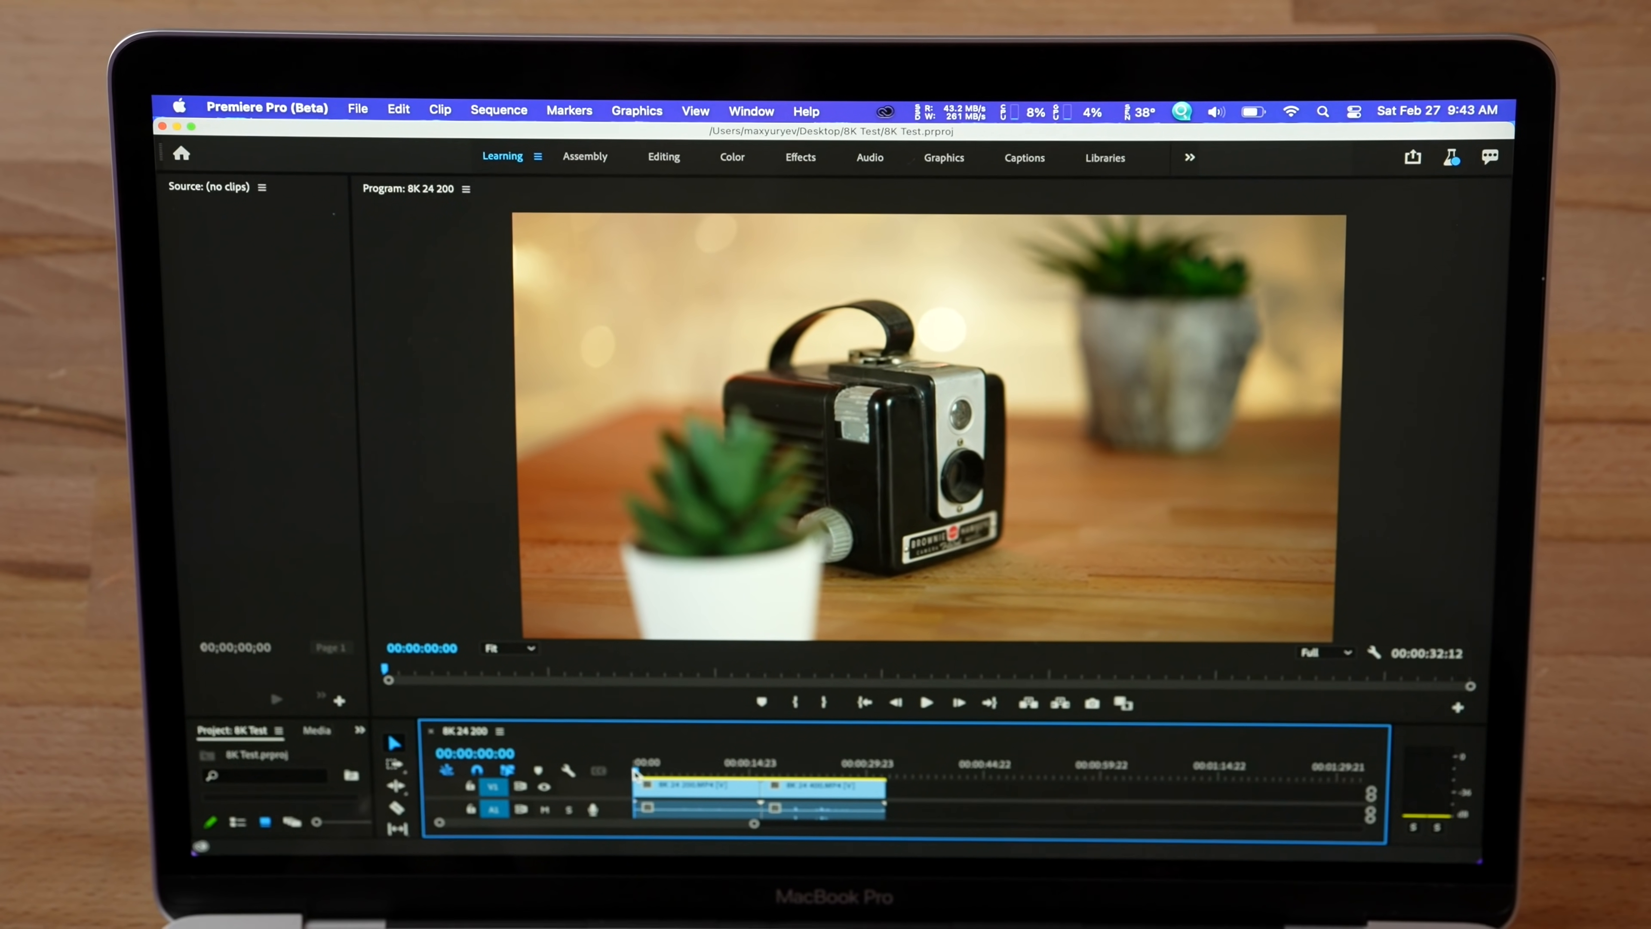
Play and then stop the 8K 24 200 sequence in the Program monitor.
left_click(926, 703)
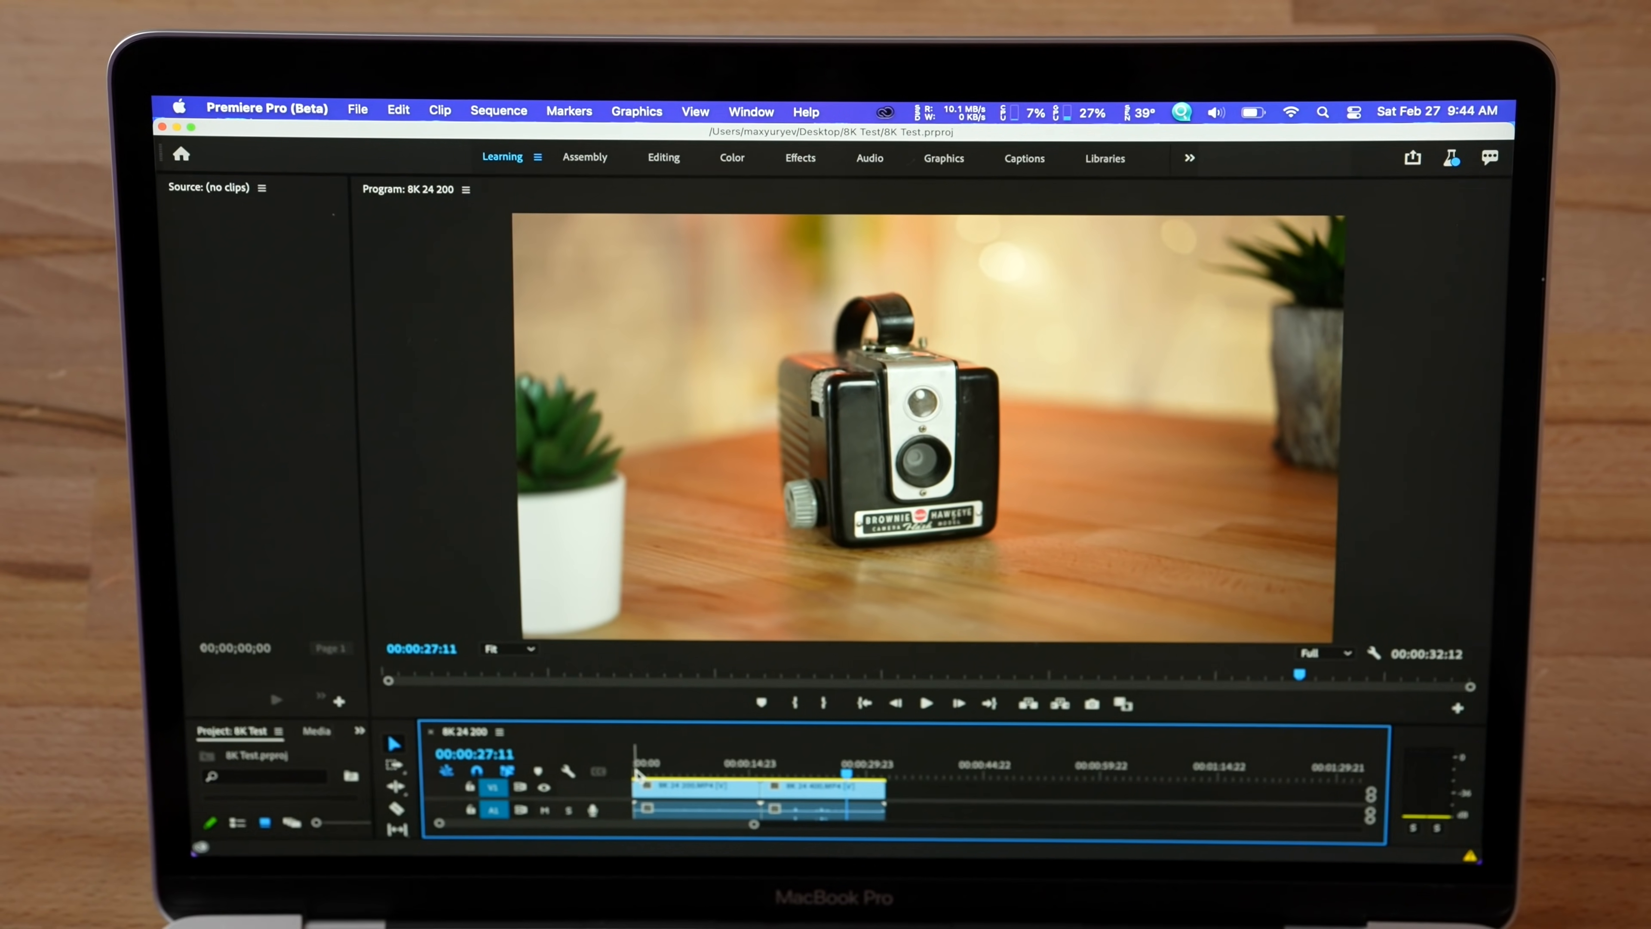
left_click(1319, 652)
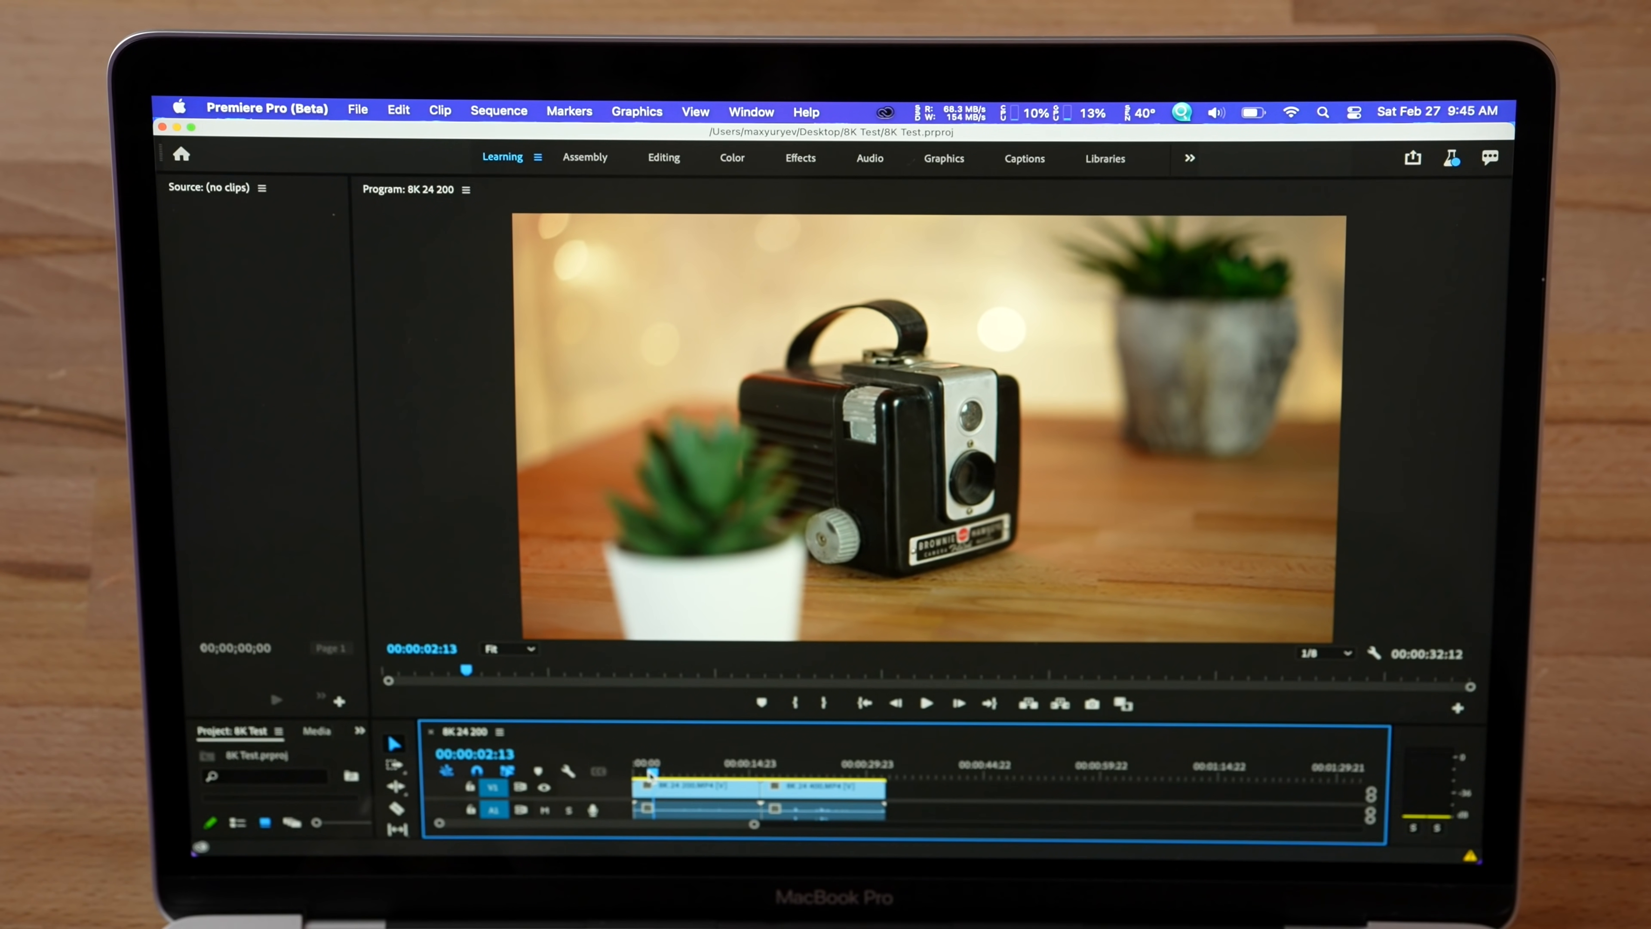
Play the 8K 24 200 sequence at reduced resolution, then stop playback.
left_click(926, 703)
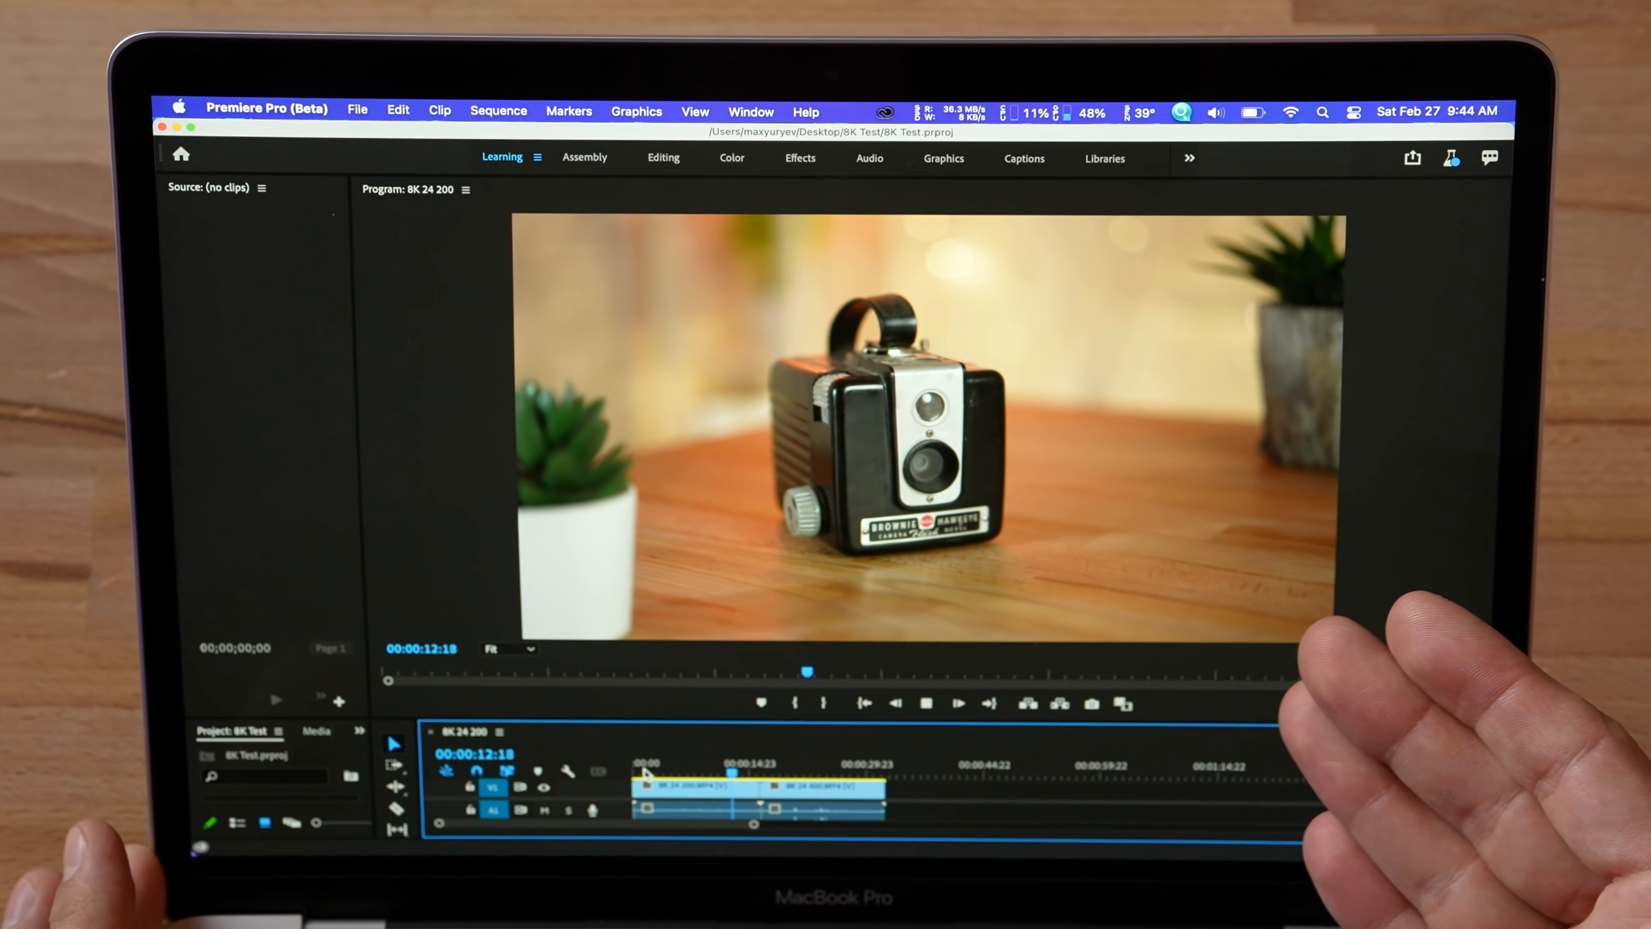
left_click(731, 159)
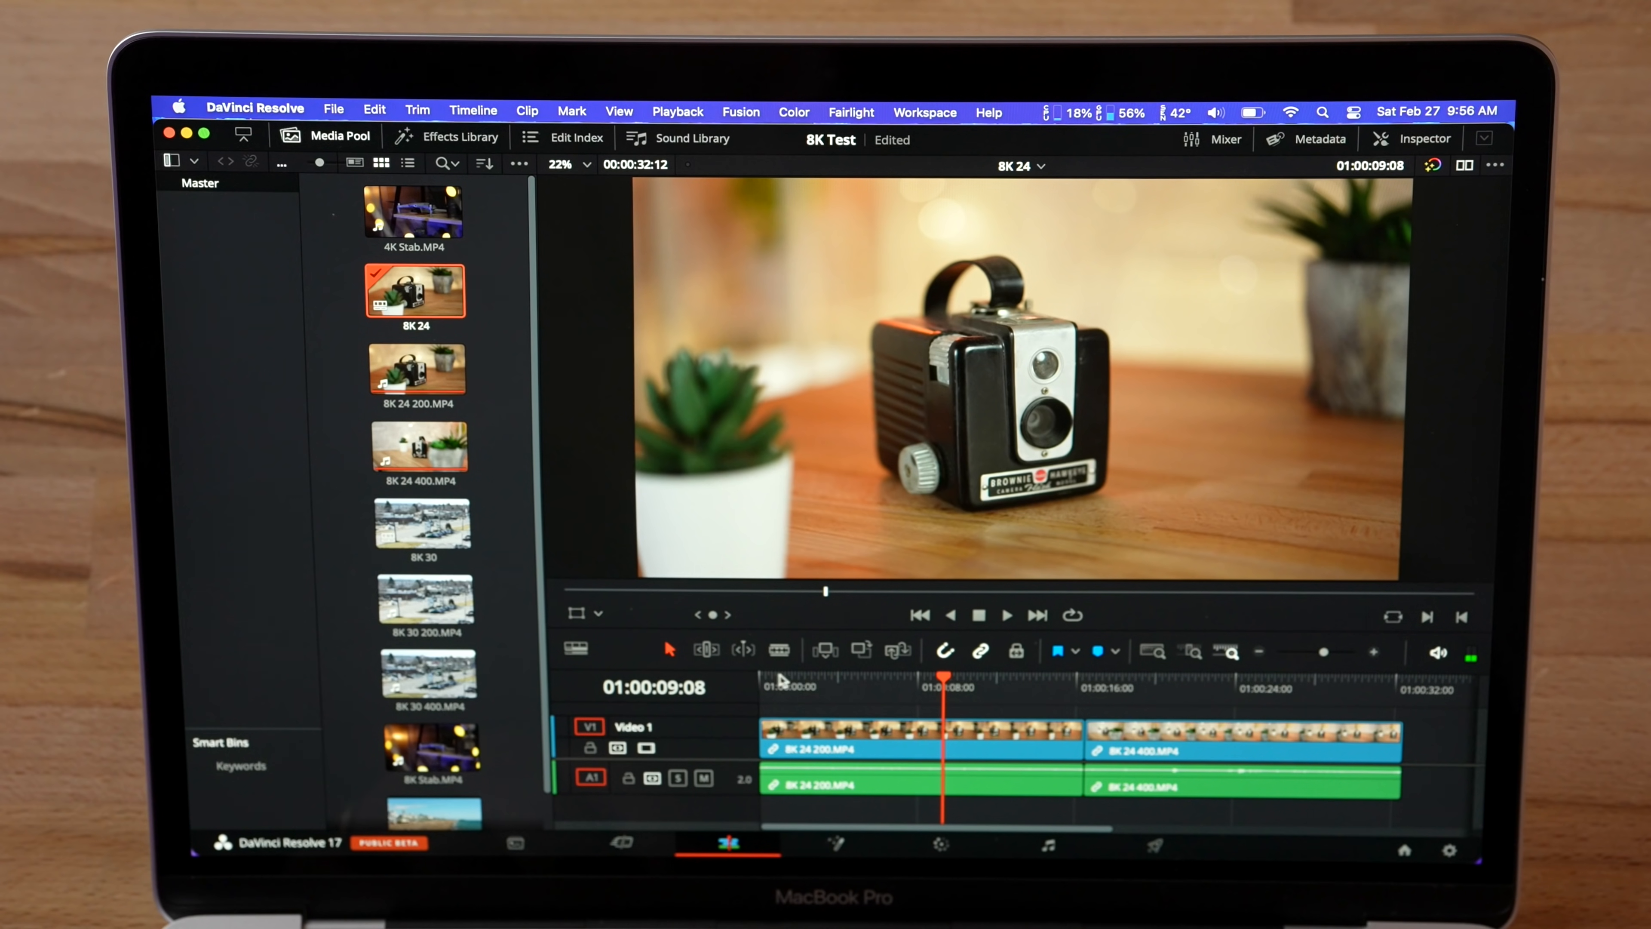
Return the playhead near the start of the 8K 24 timeline.
left_click(826, 680)
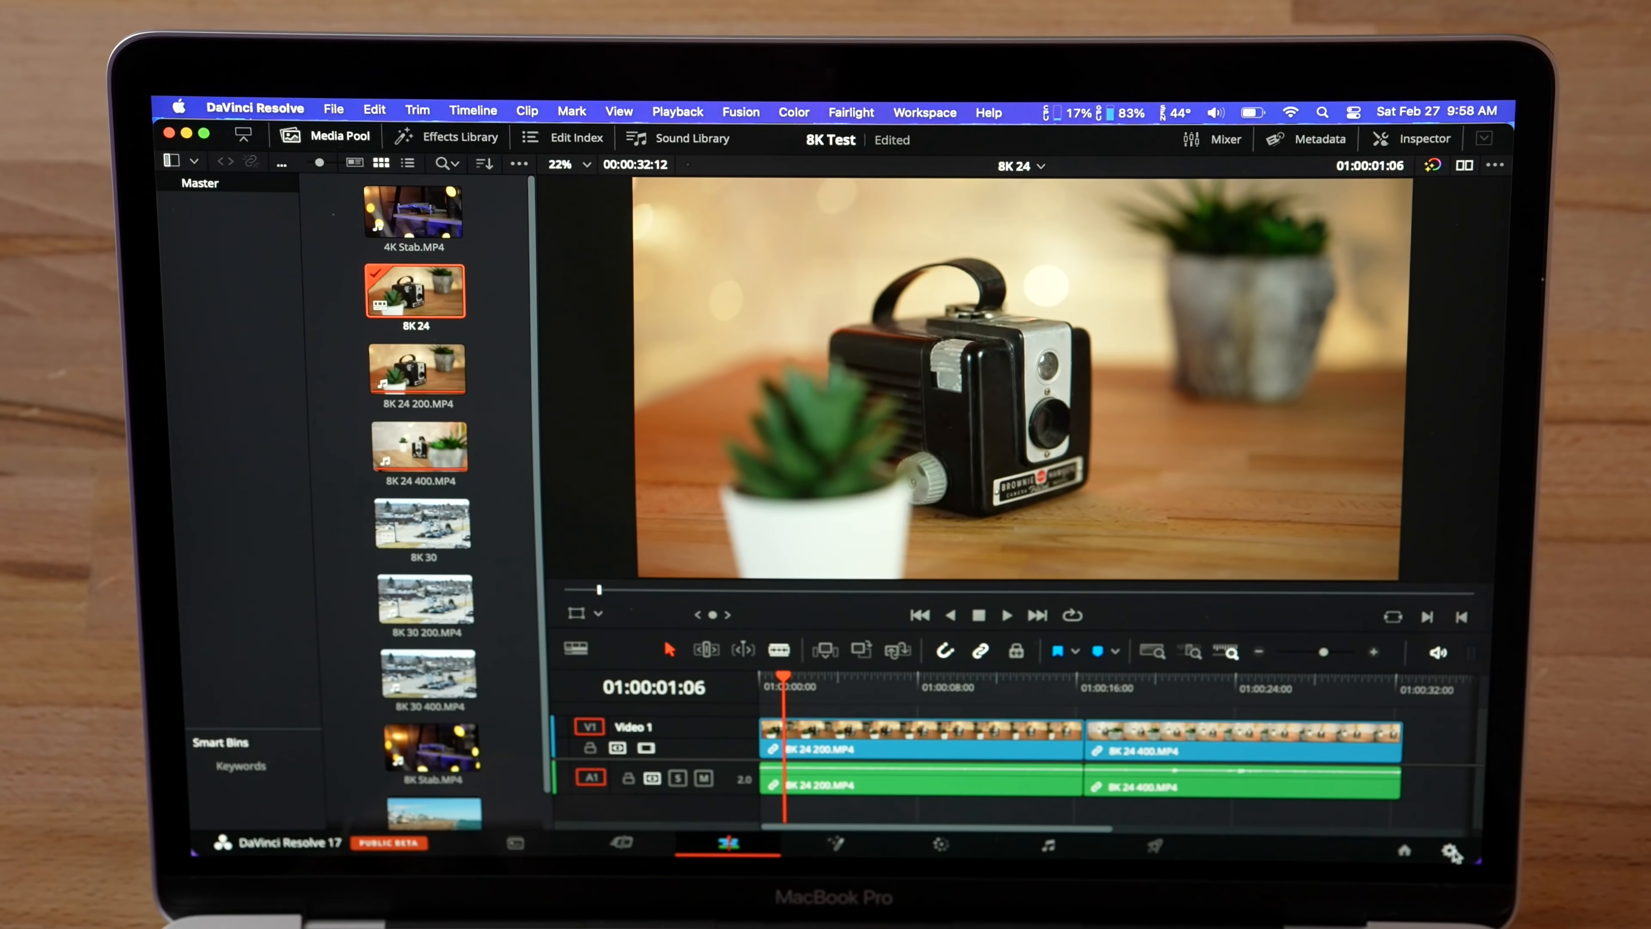
Set the timeline resolution to 3840 x 2160 Ultra HD and save the project settings.
left_click(864, 283)
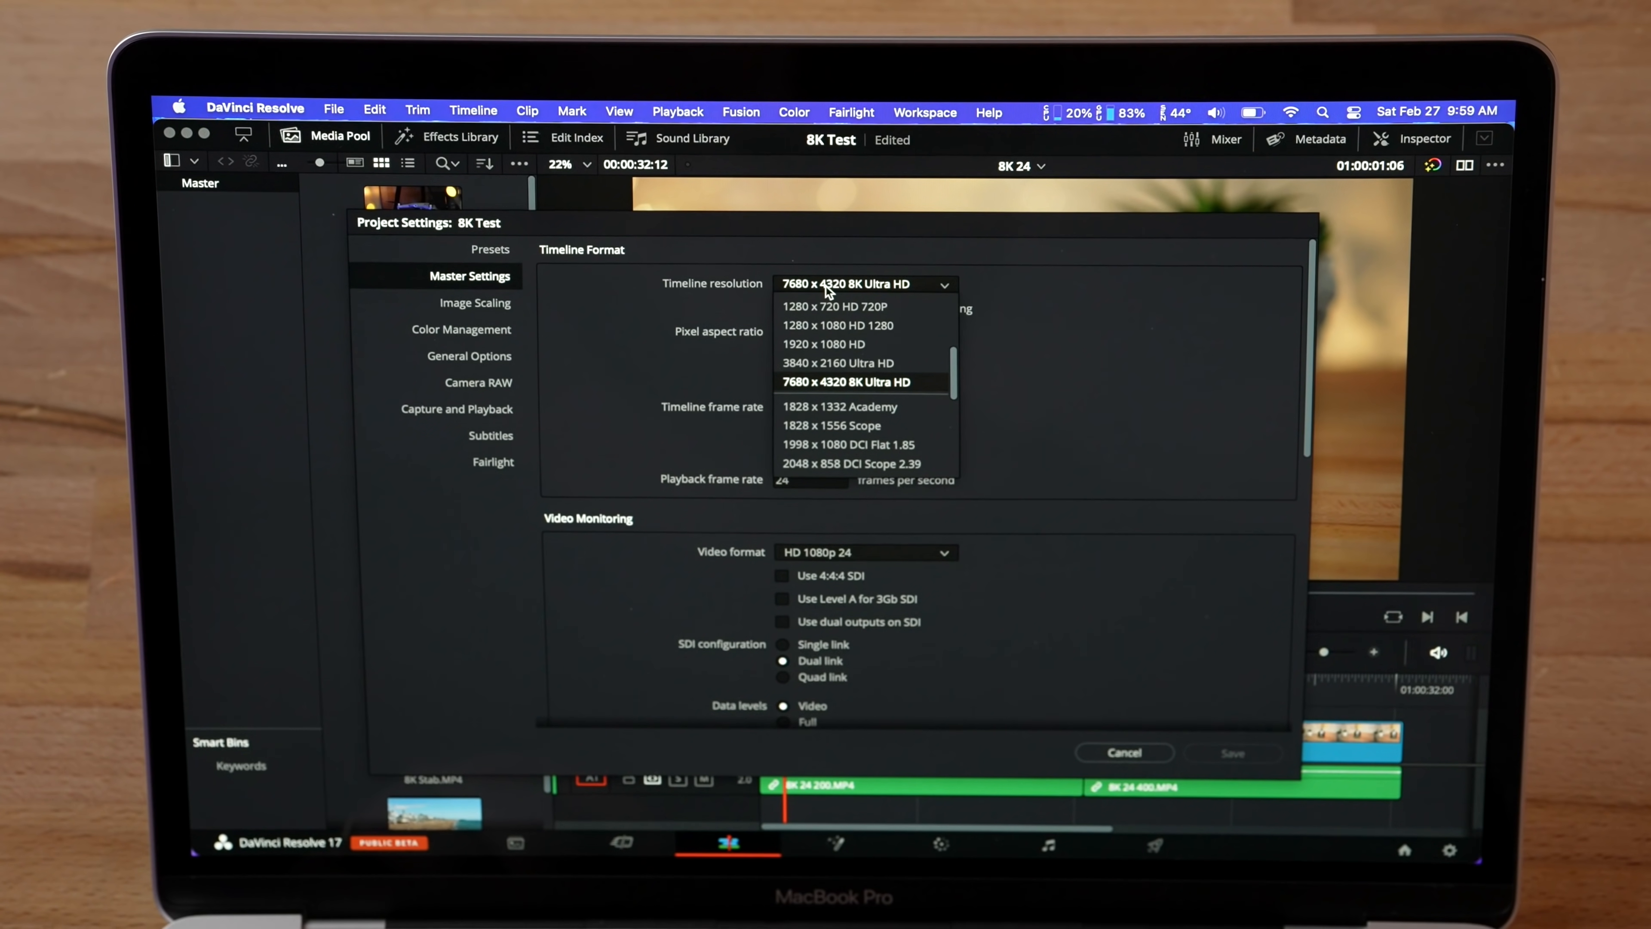
left_click(836, 362)
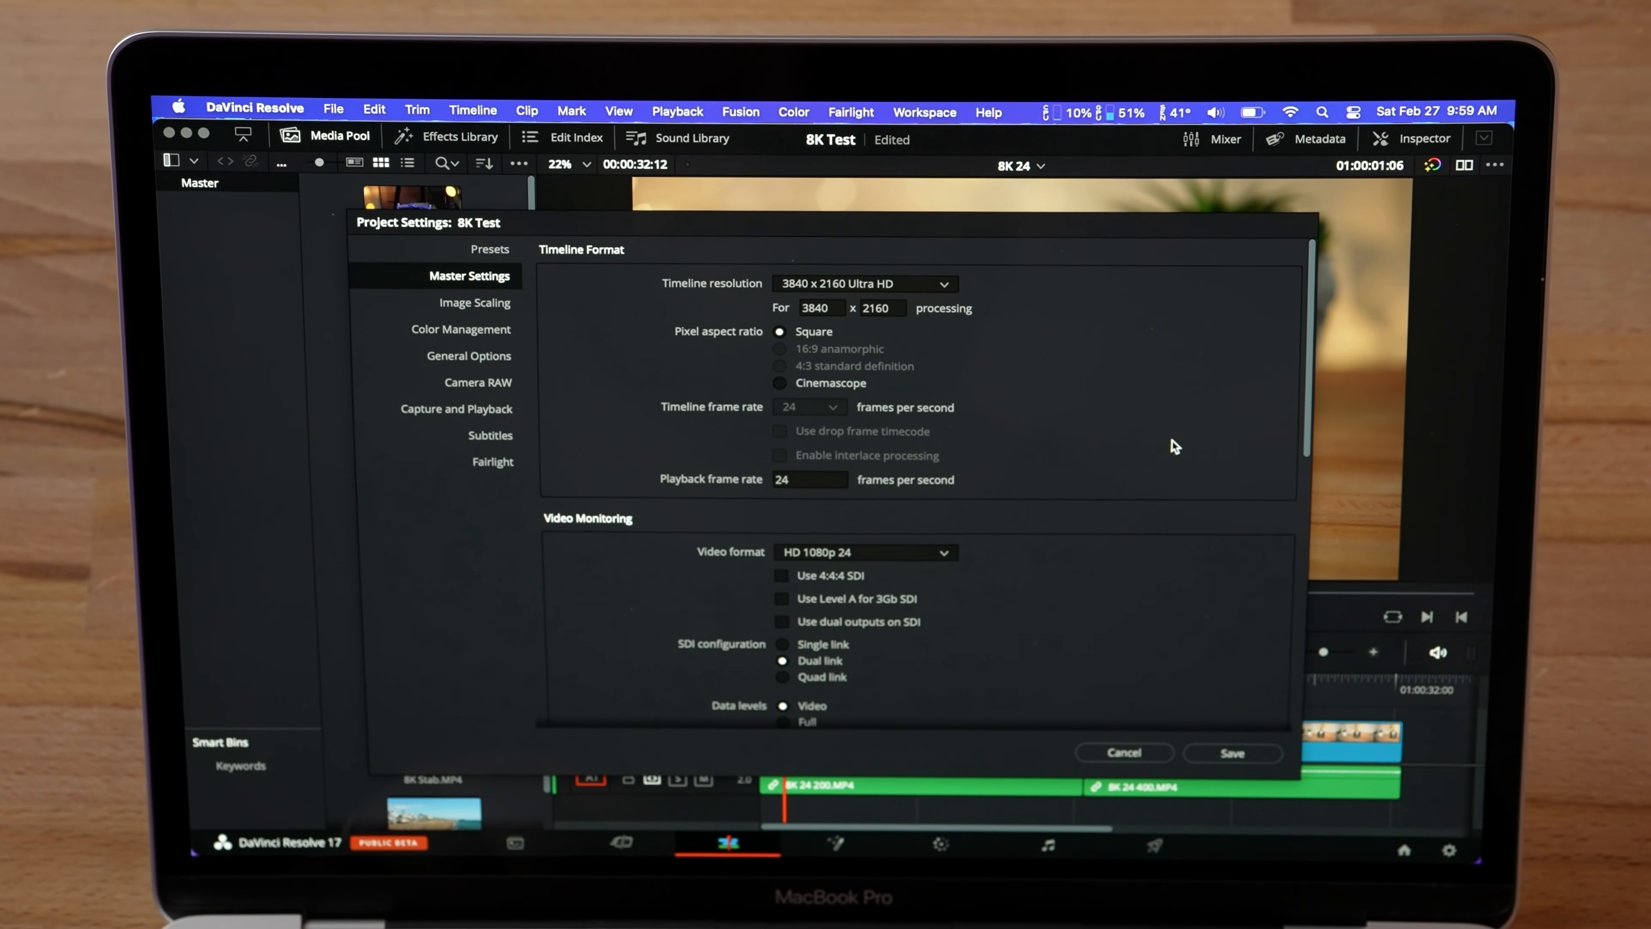
left_click(1233, 752)
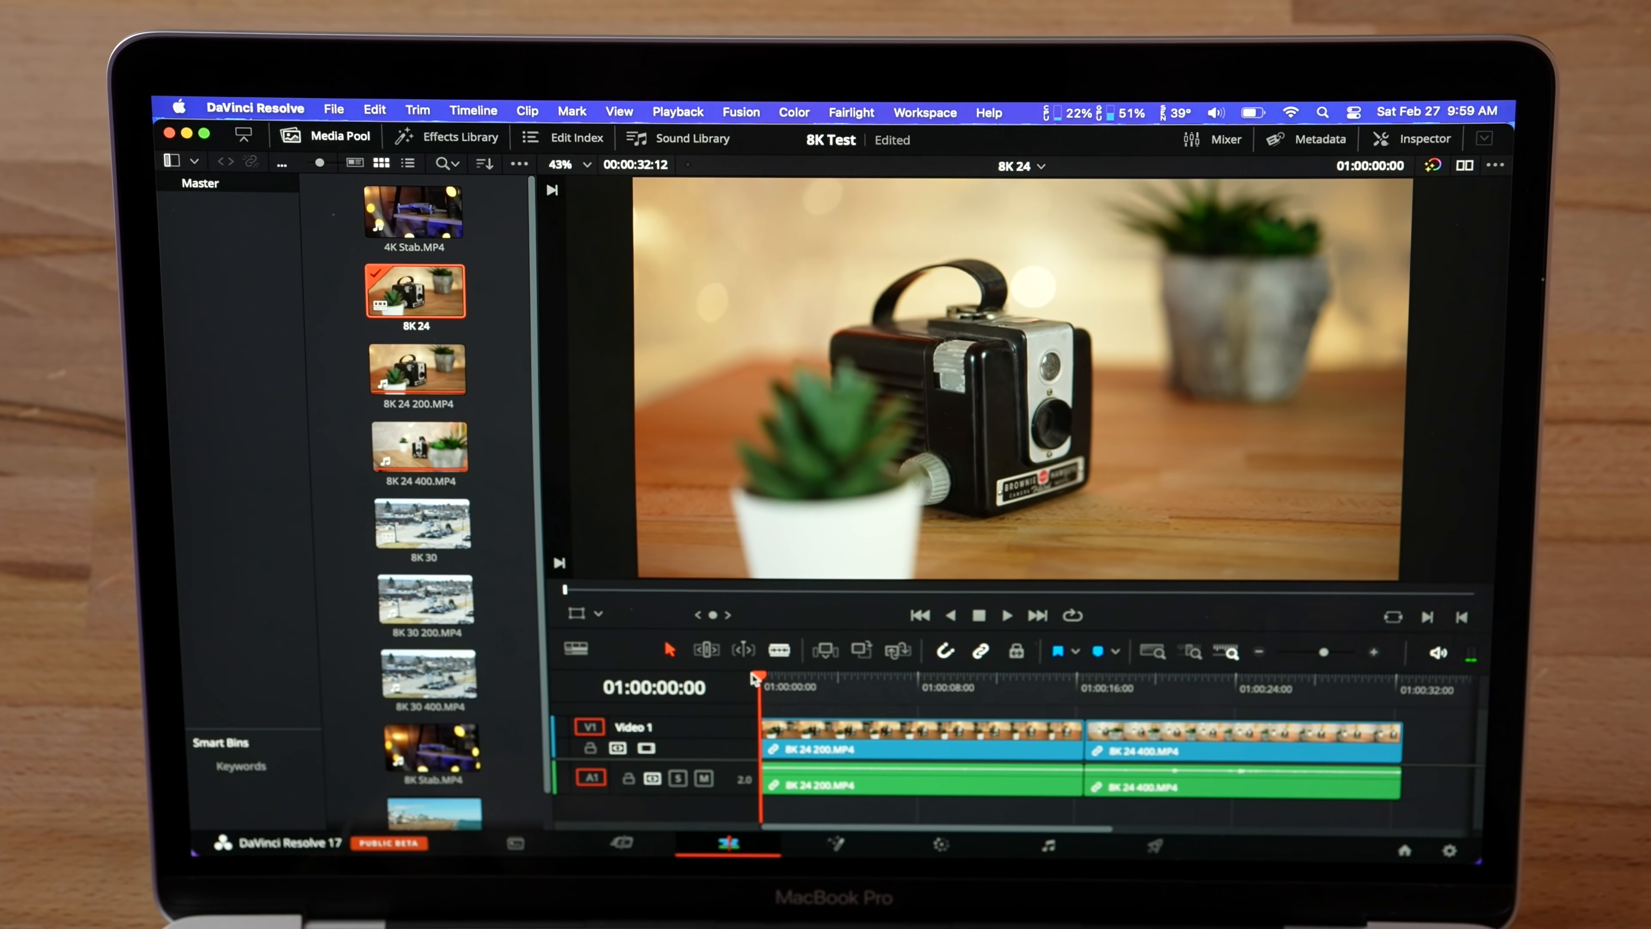
Play the 8K 24 timeline briefly at Ultra HD resolution and stop it.
left_click(1004, 615)
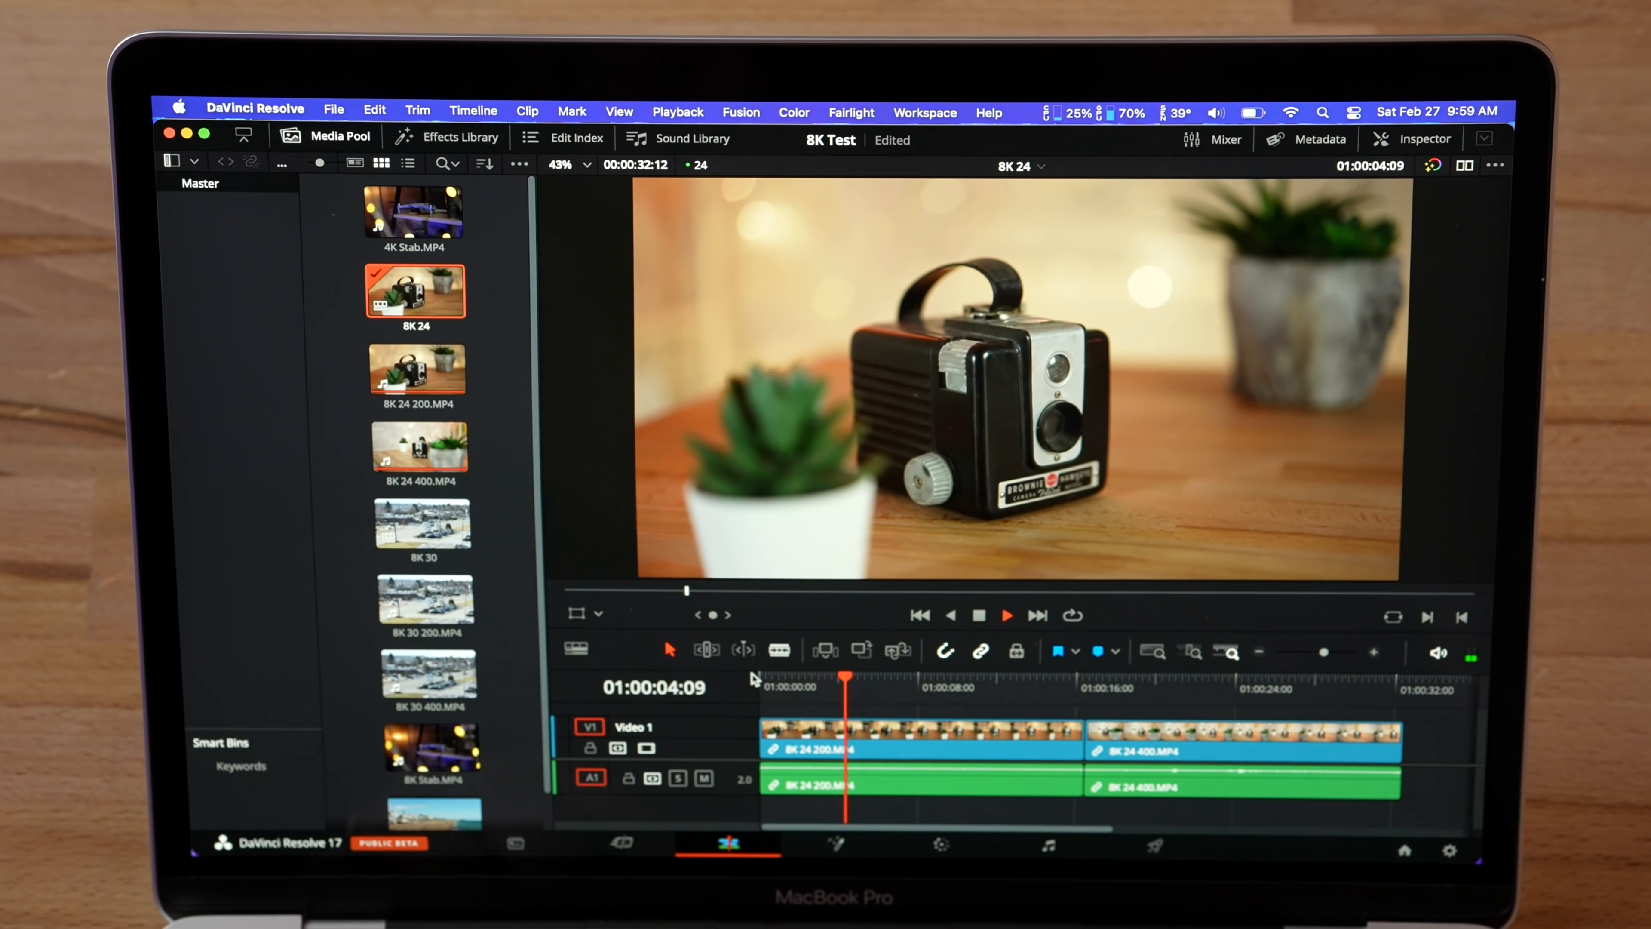
left_click(1004, 615)
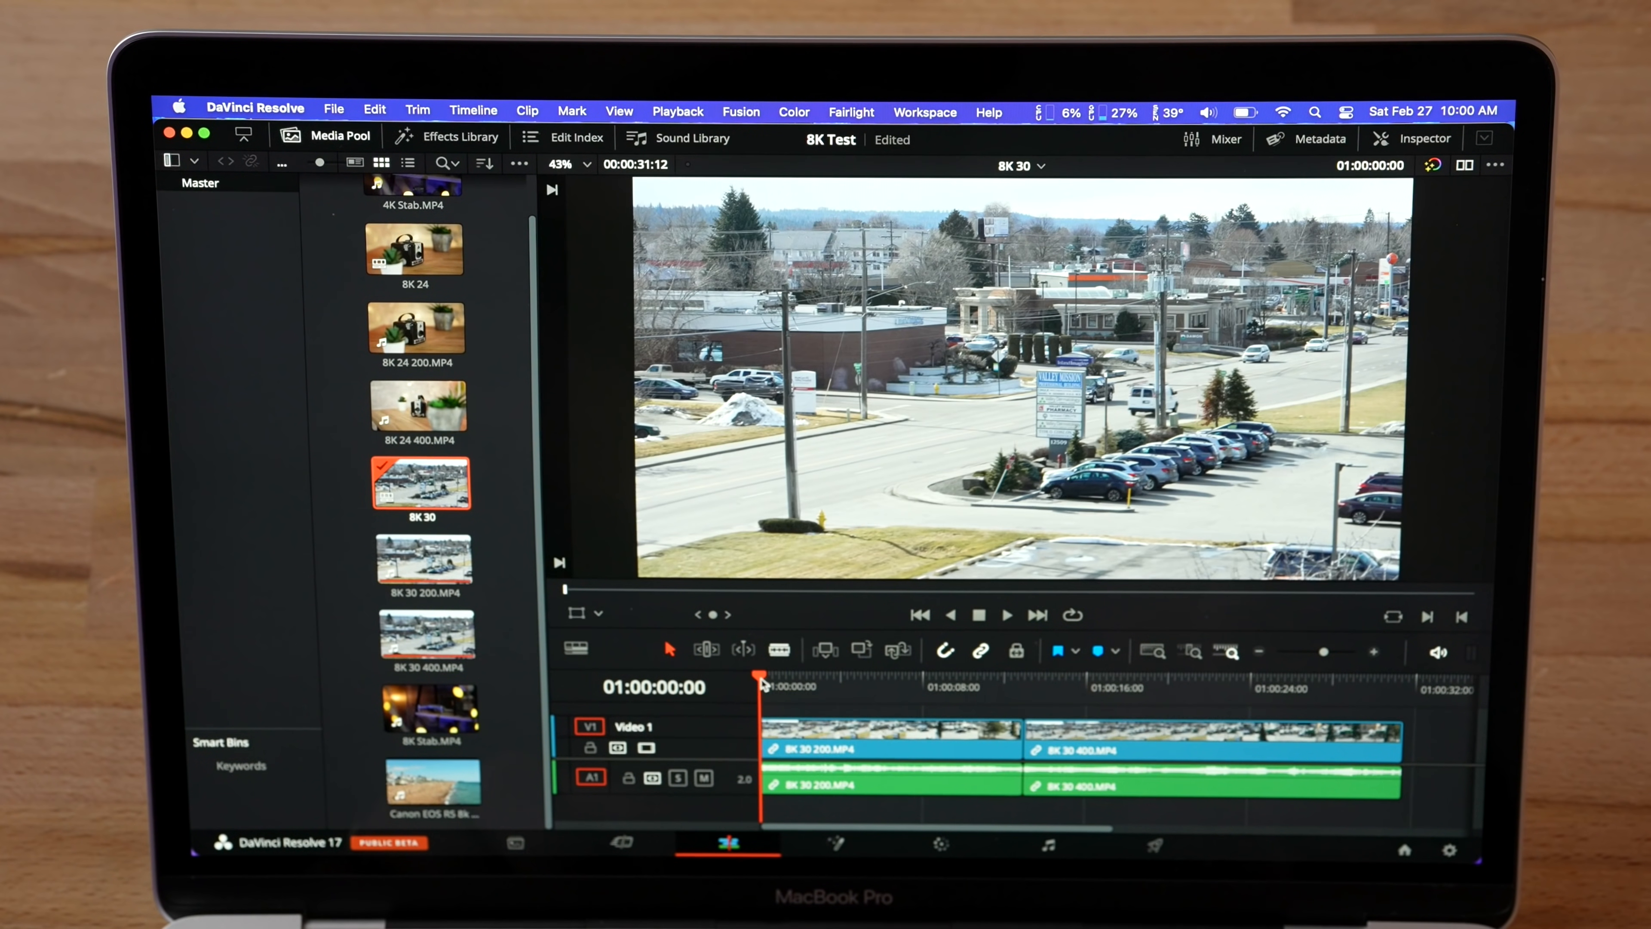
Play the 8K 30 timeline's two street-scene clips to check smoothness.
left_click(1004, 615)
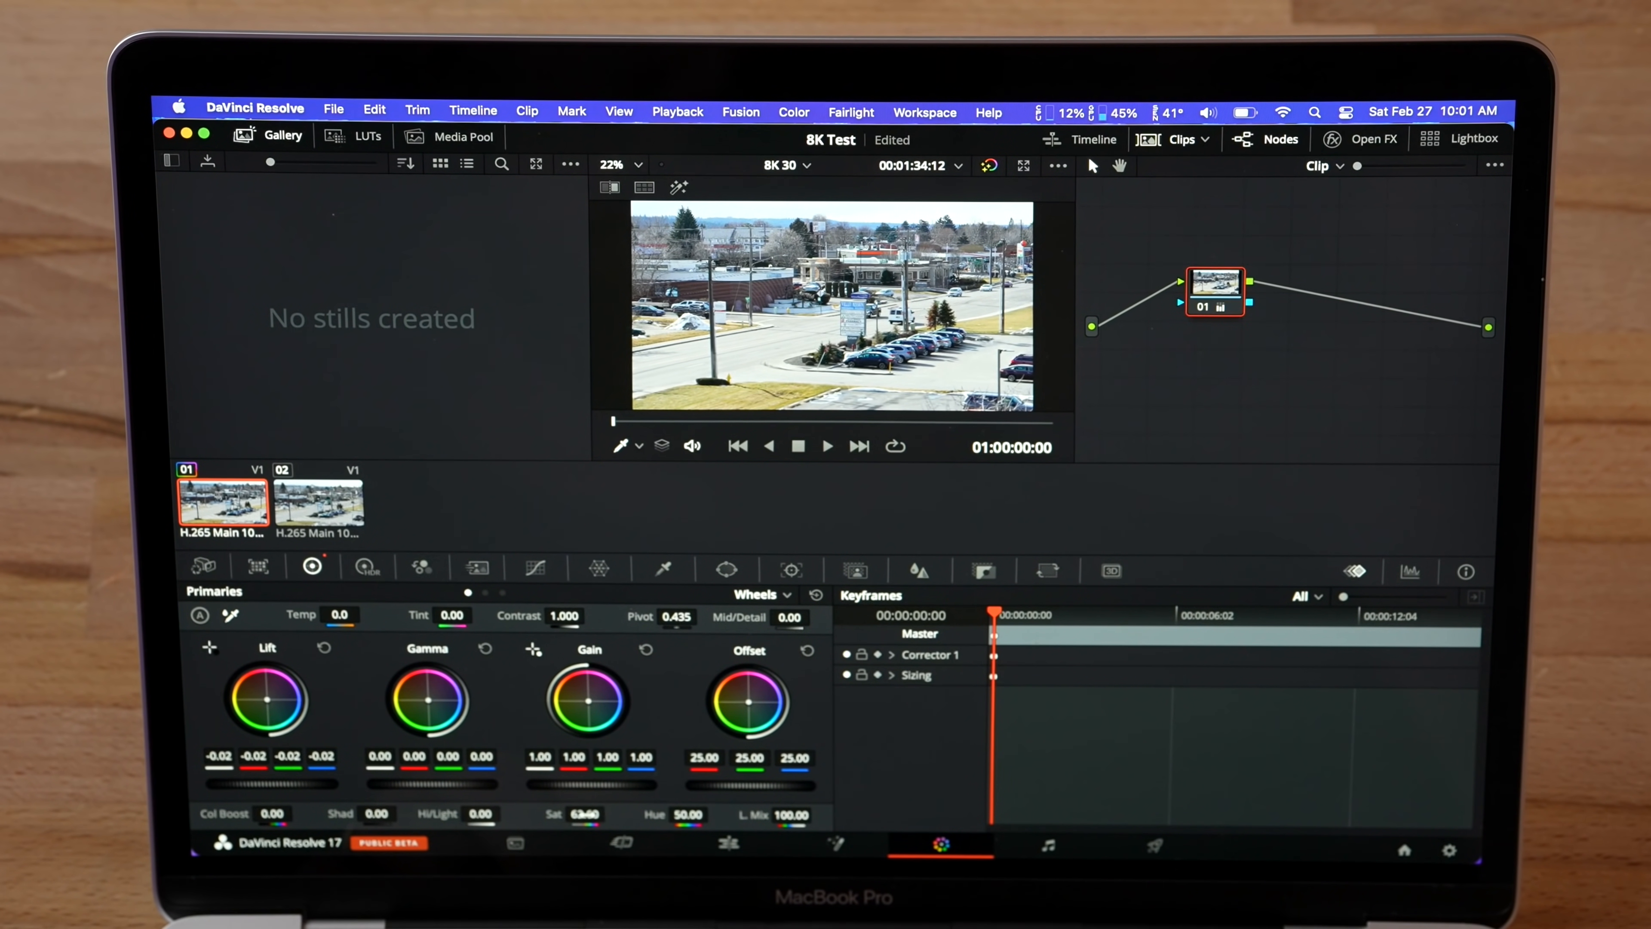
Return to the Edit page and play the graded high-contrast 8K 30 clips.
left_click(728, 844)
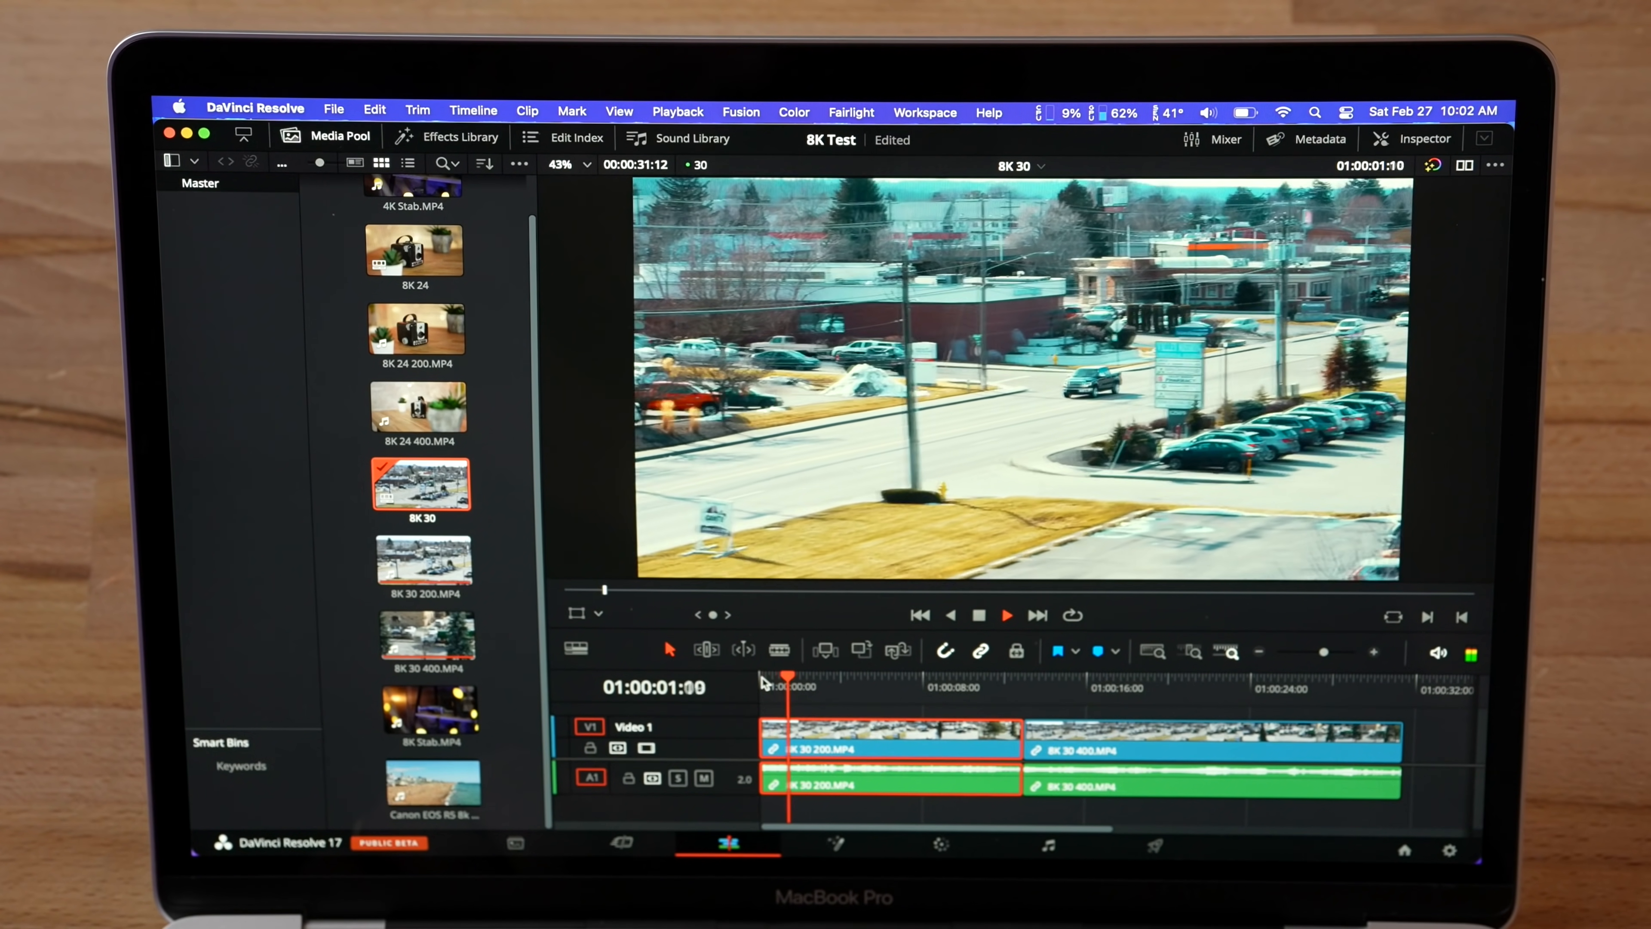